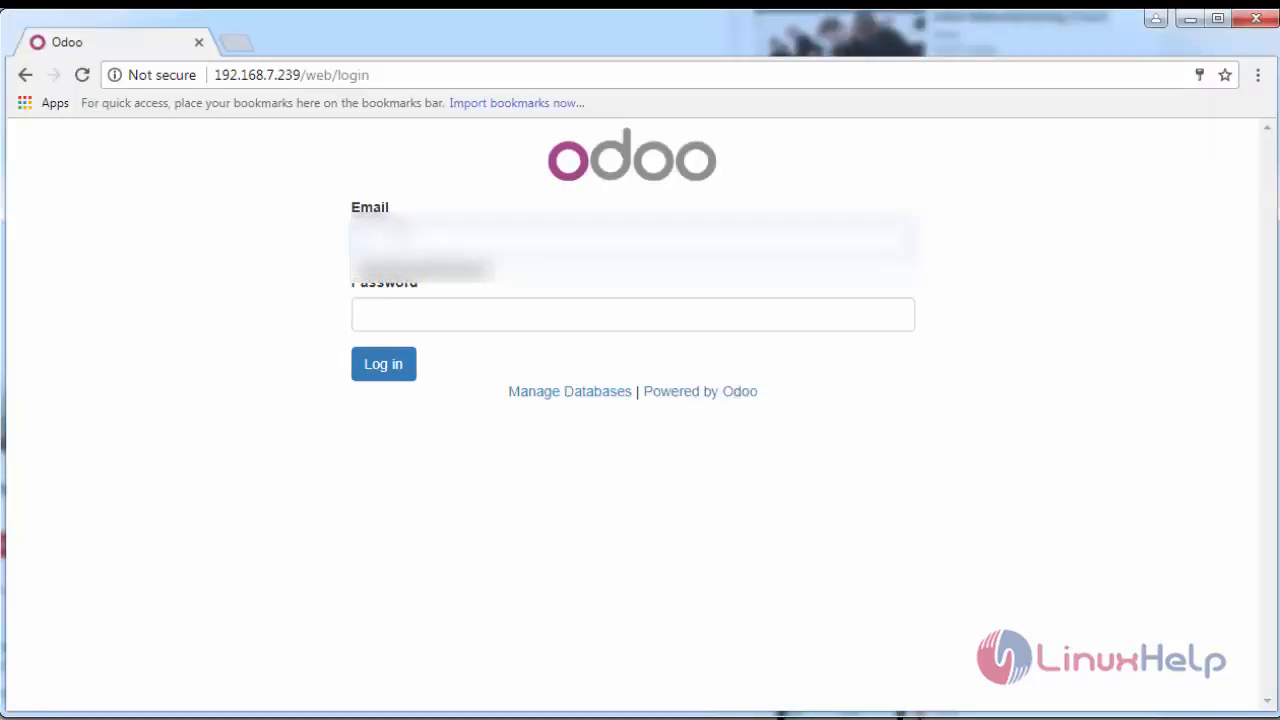
# Log in to Odoo with the filled-in administrator email and password.
pyautogui.click(384, 364)
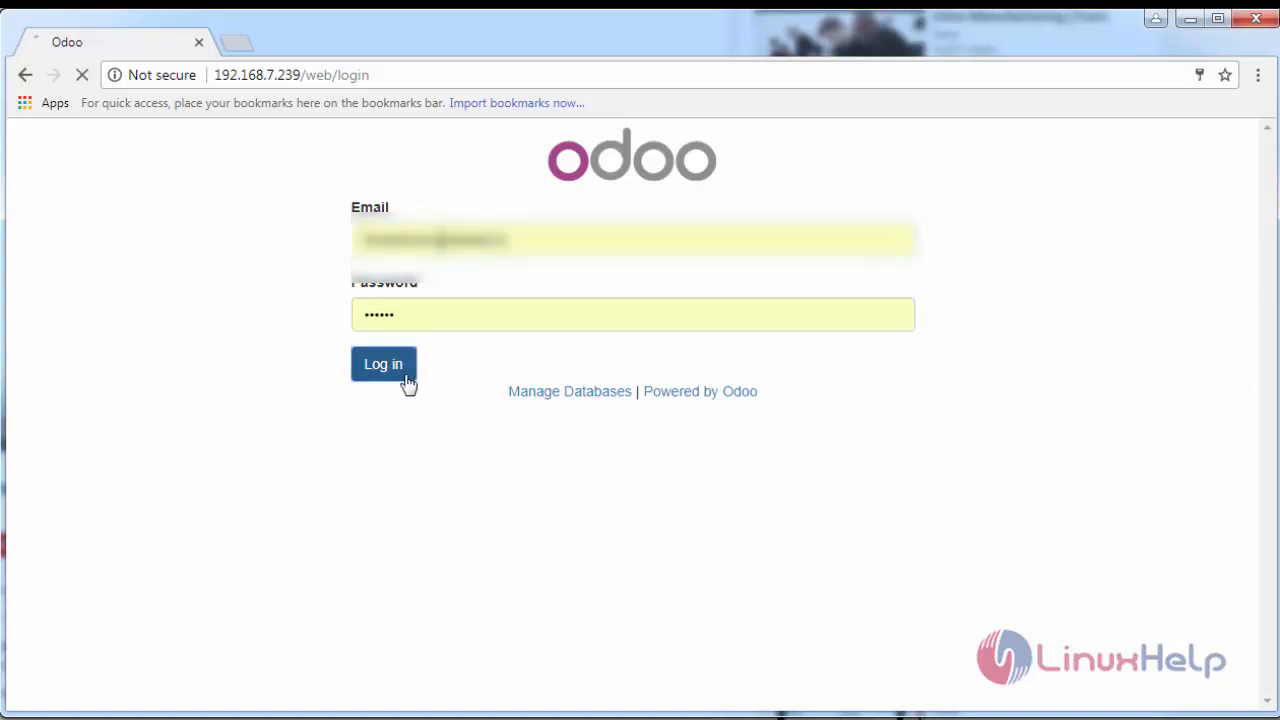
pyautogui.click(384, 364)
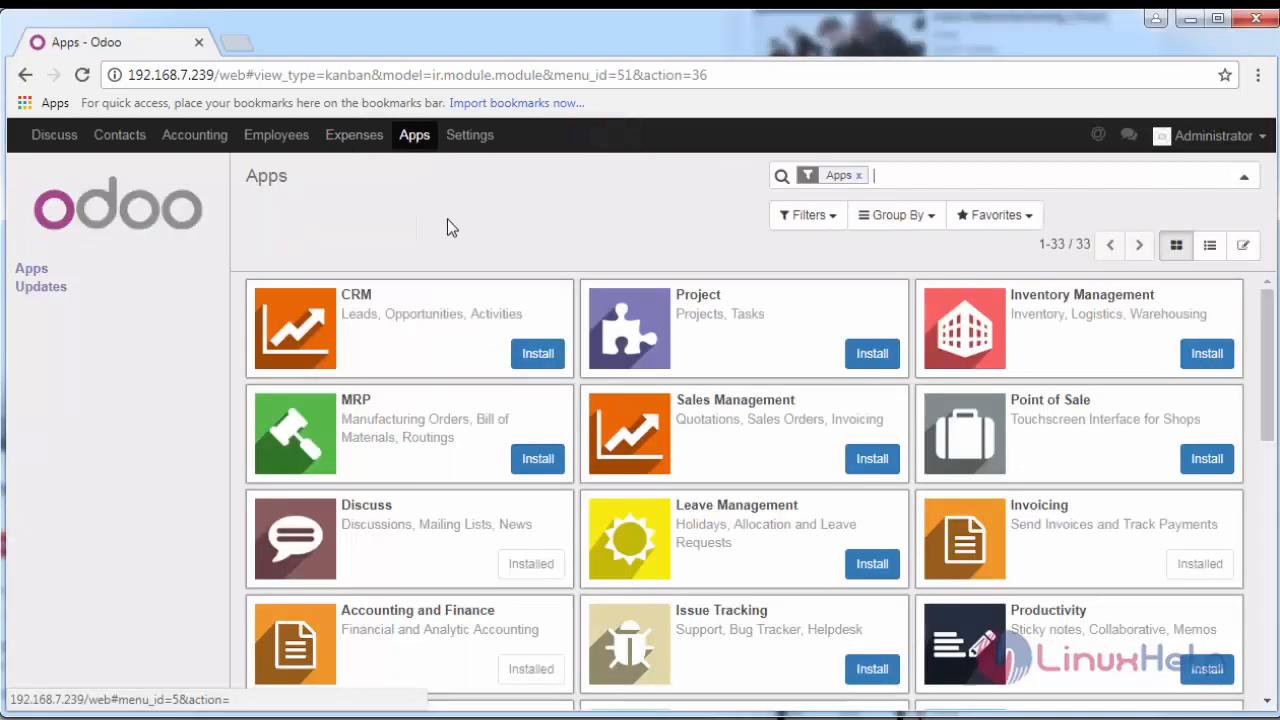
# Confirm Expense Tracker is installed in Apps and go to the Expenses My Expenses list.
pyautogui.scroll(-3)
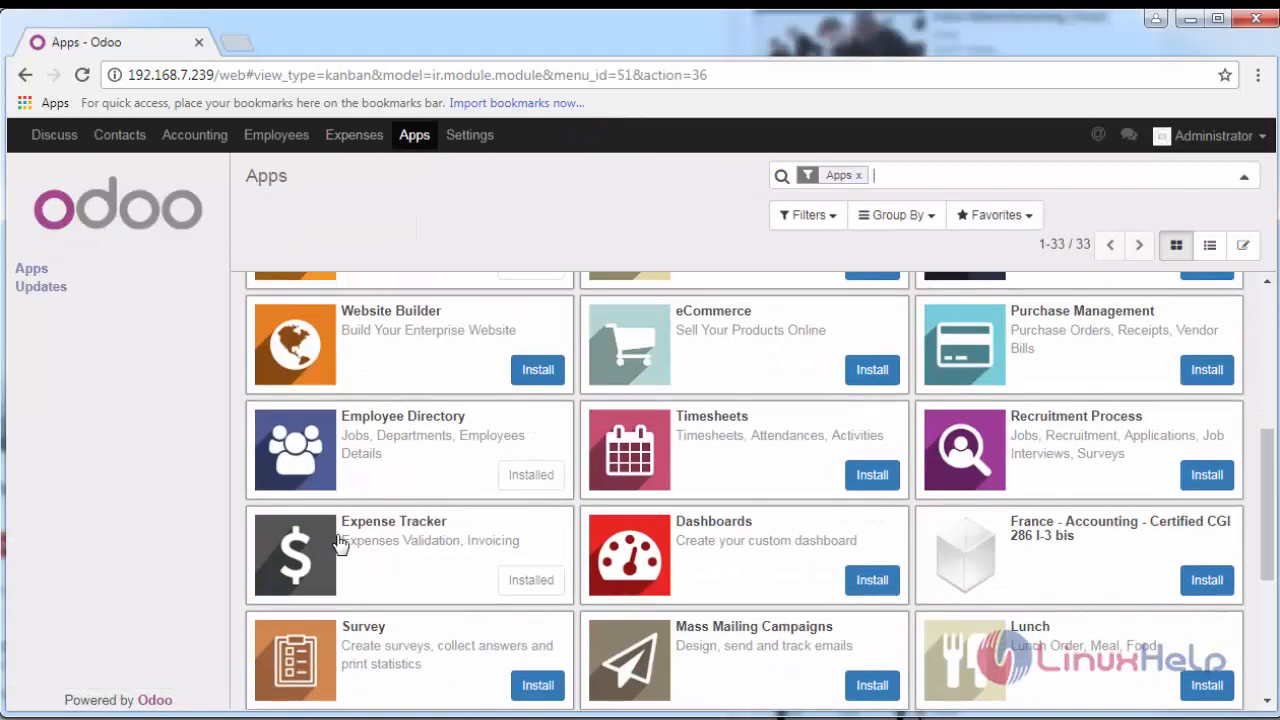
pyautogui.moveTo(424, 578)
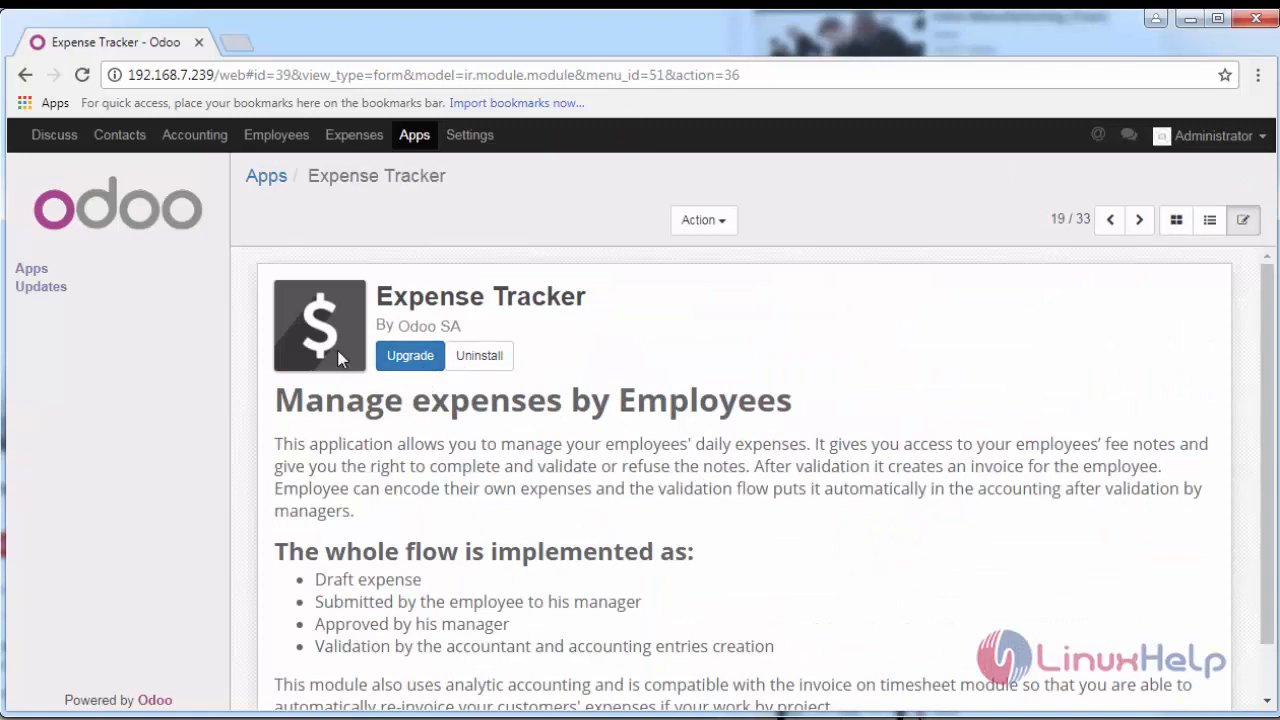
pyautogui.moveTo(354, 136)
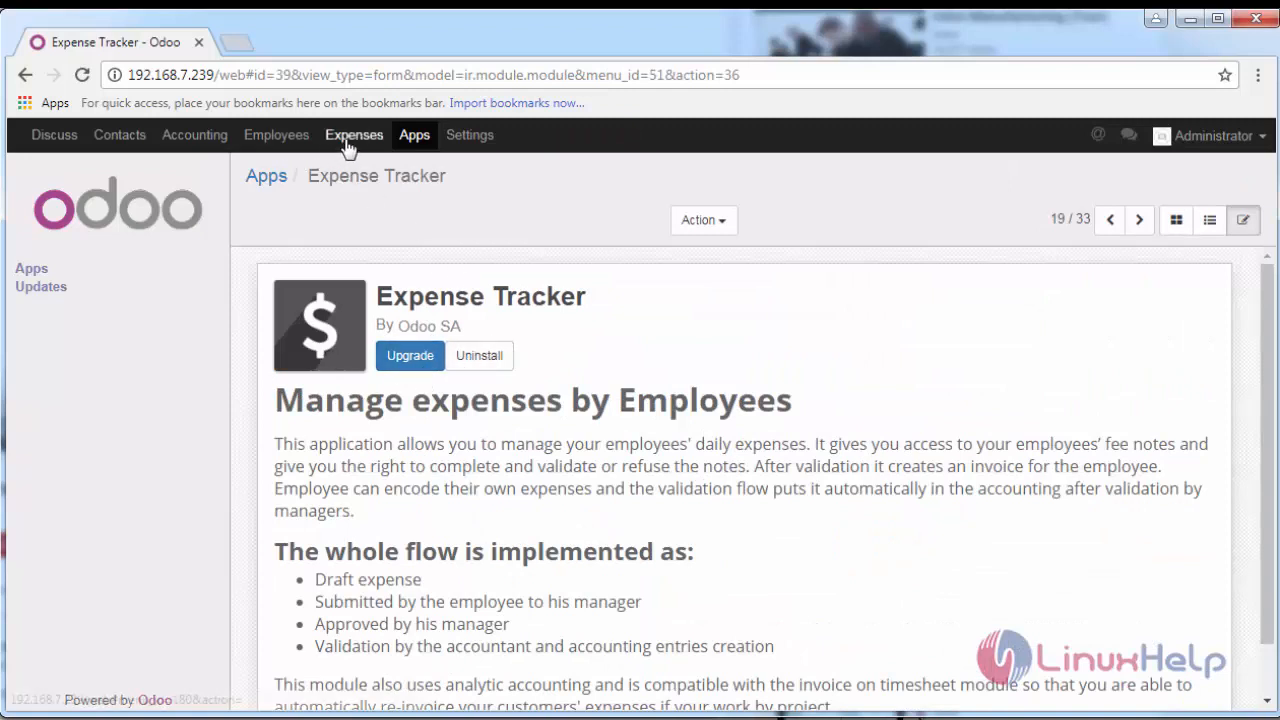
pyautogui.click(354, 136)
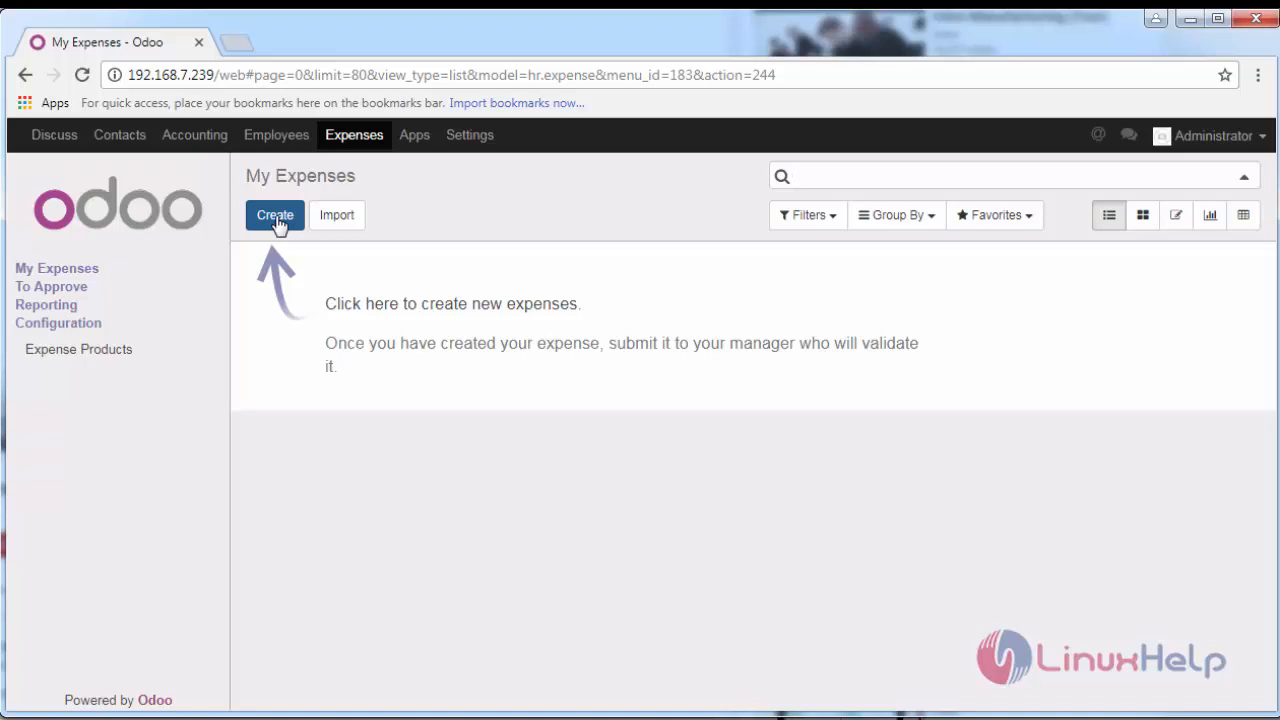
# Create a new expense with the description 'Hard disc'.
pyautogui.click(274, 216)
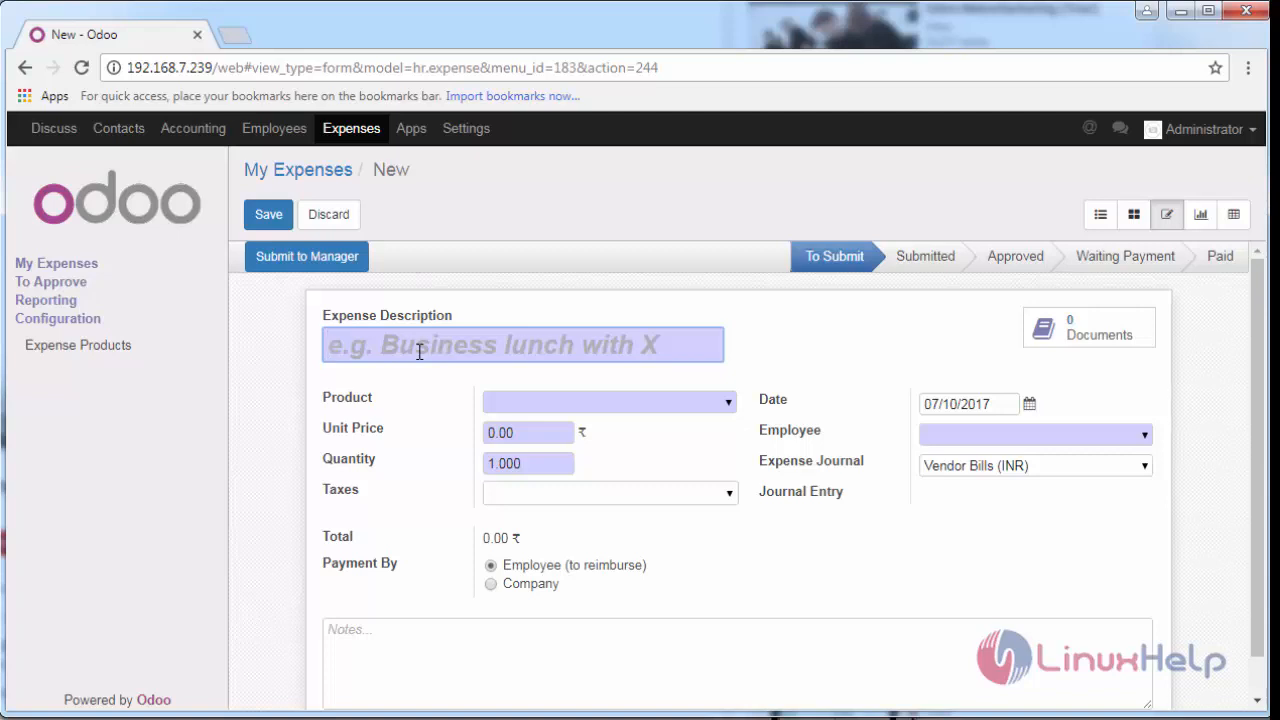
pyautogui.write('H')
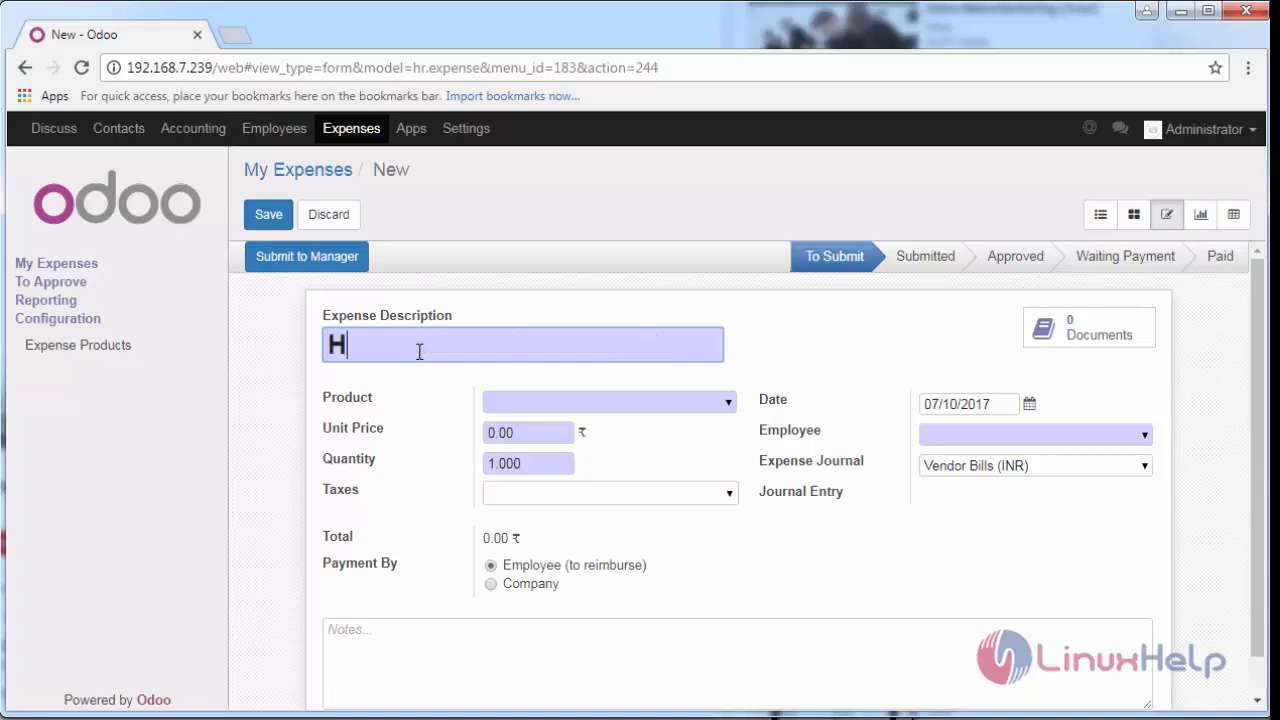
pyautogui.write('ard di')
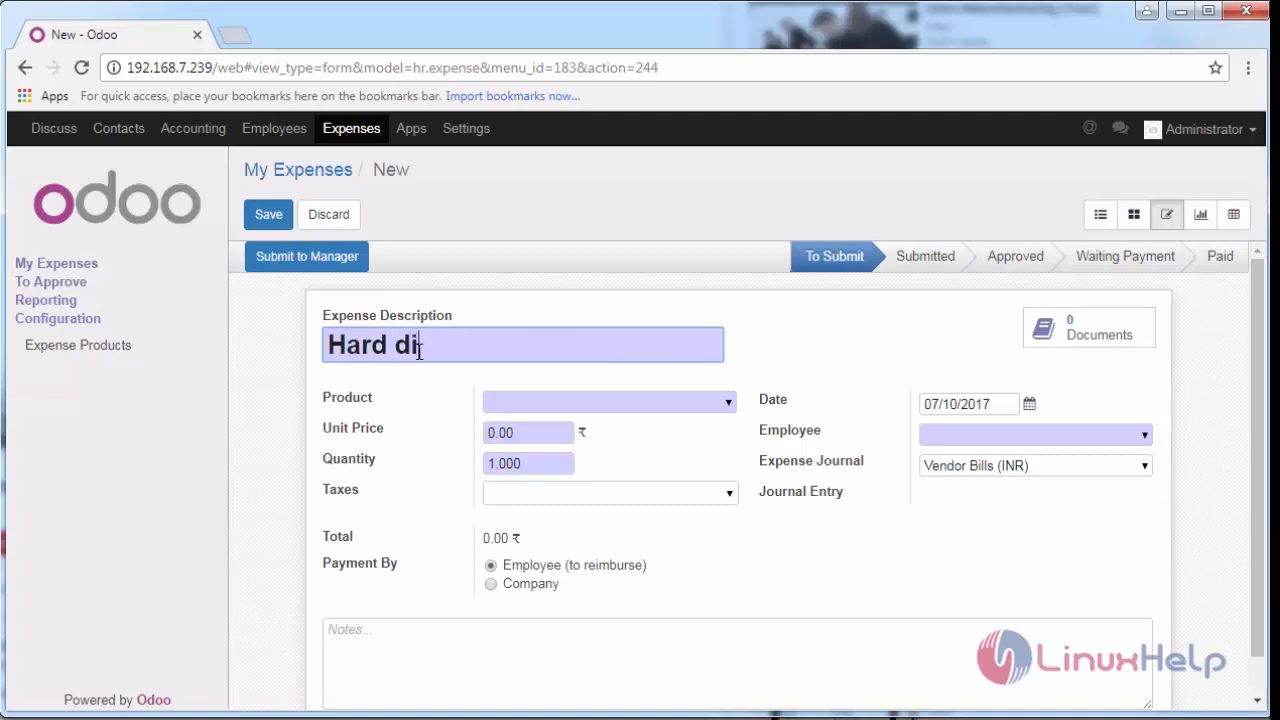
pyautogui.write('sc')
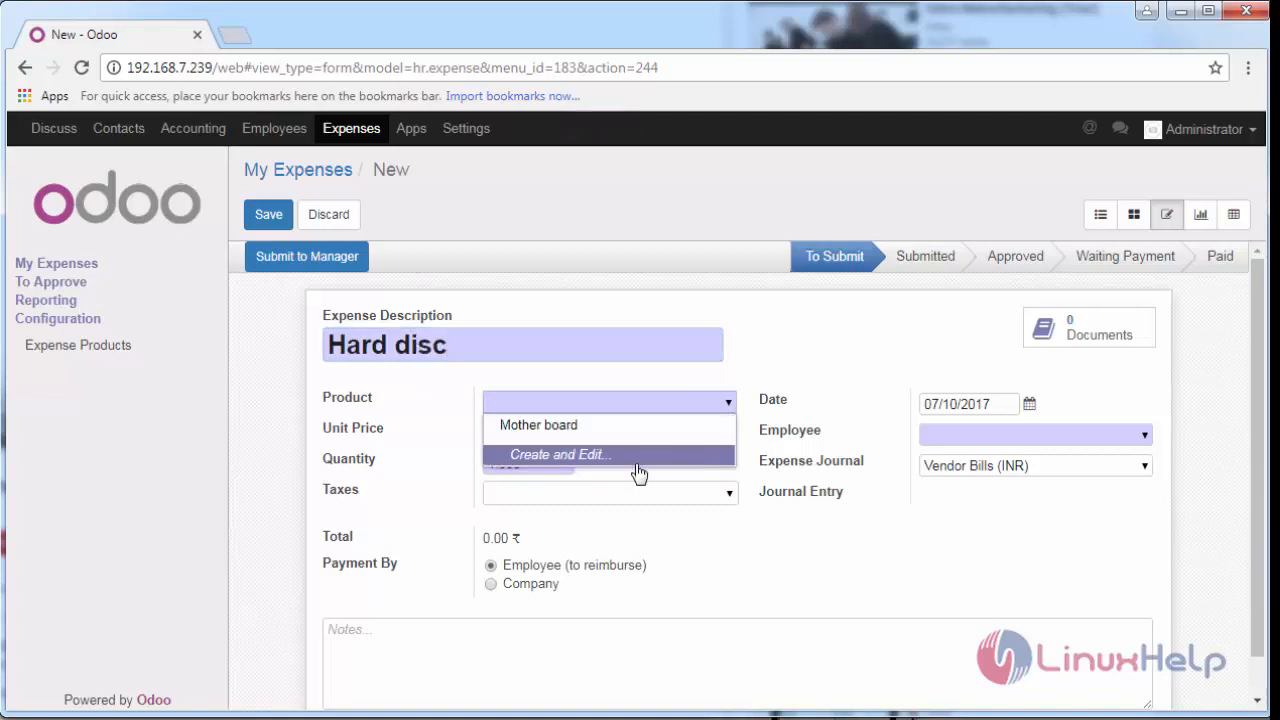
# Create and save a new product named 'Hardware components' from the Product field.
pyautogui.click(560, 454)
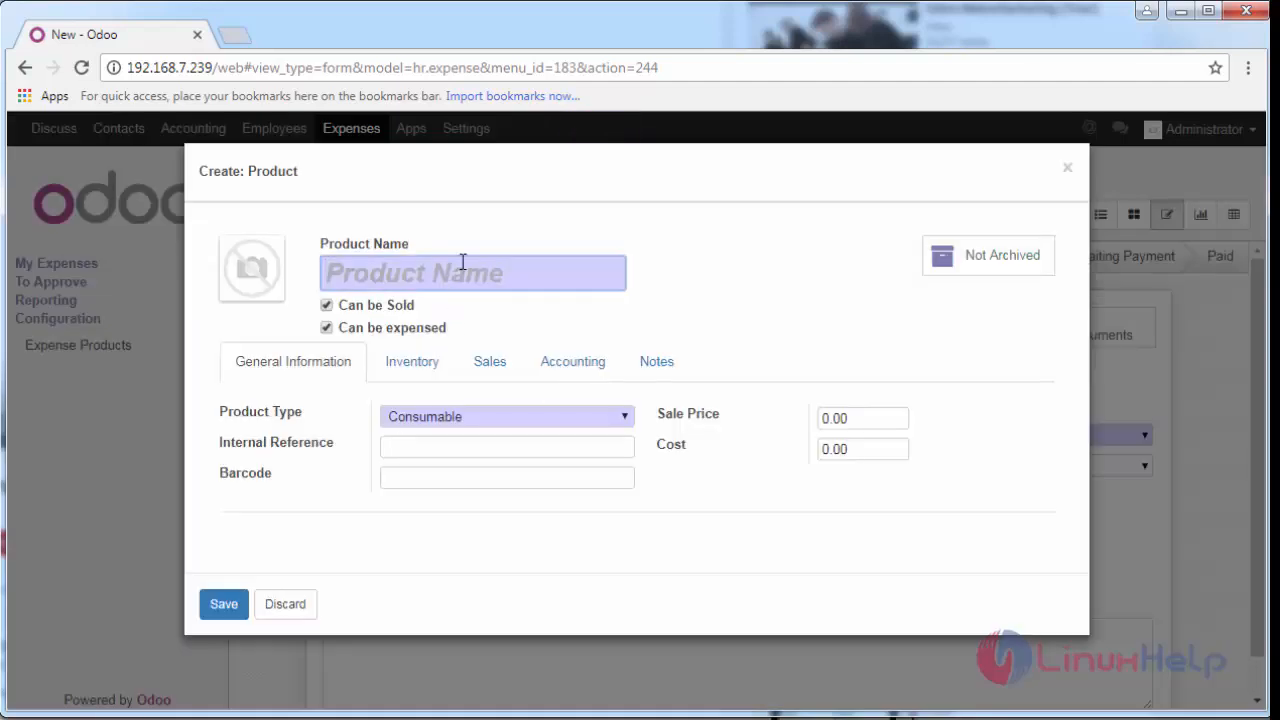
pyautogui.write('Ha')
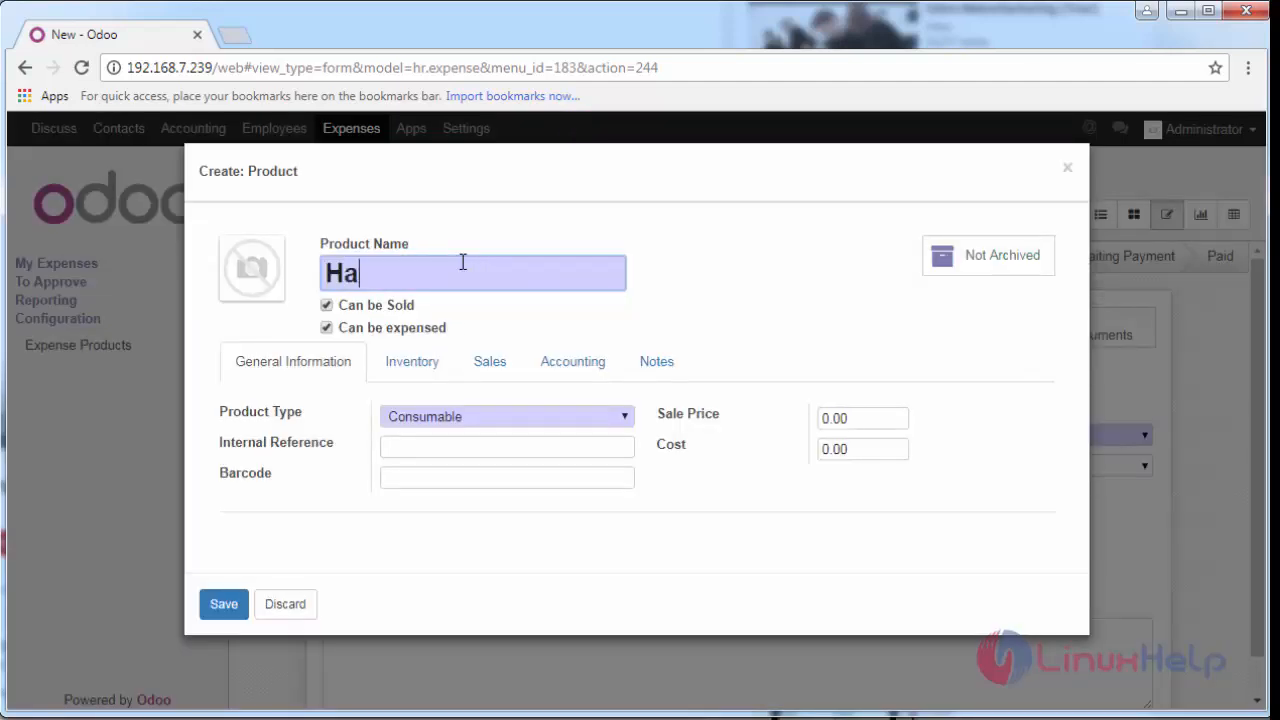
pyautogui.write('rdware')
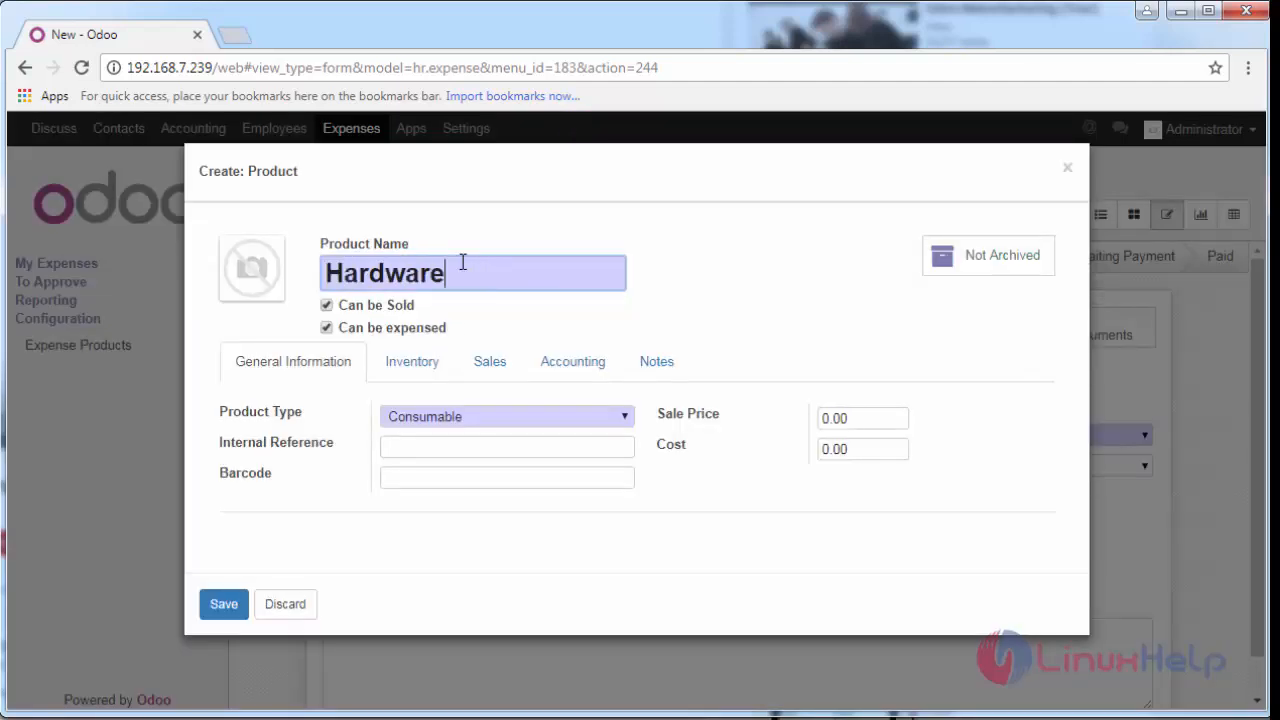
pyautogui.write('compo')
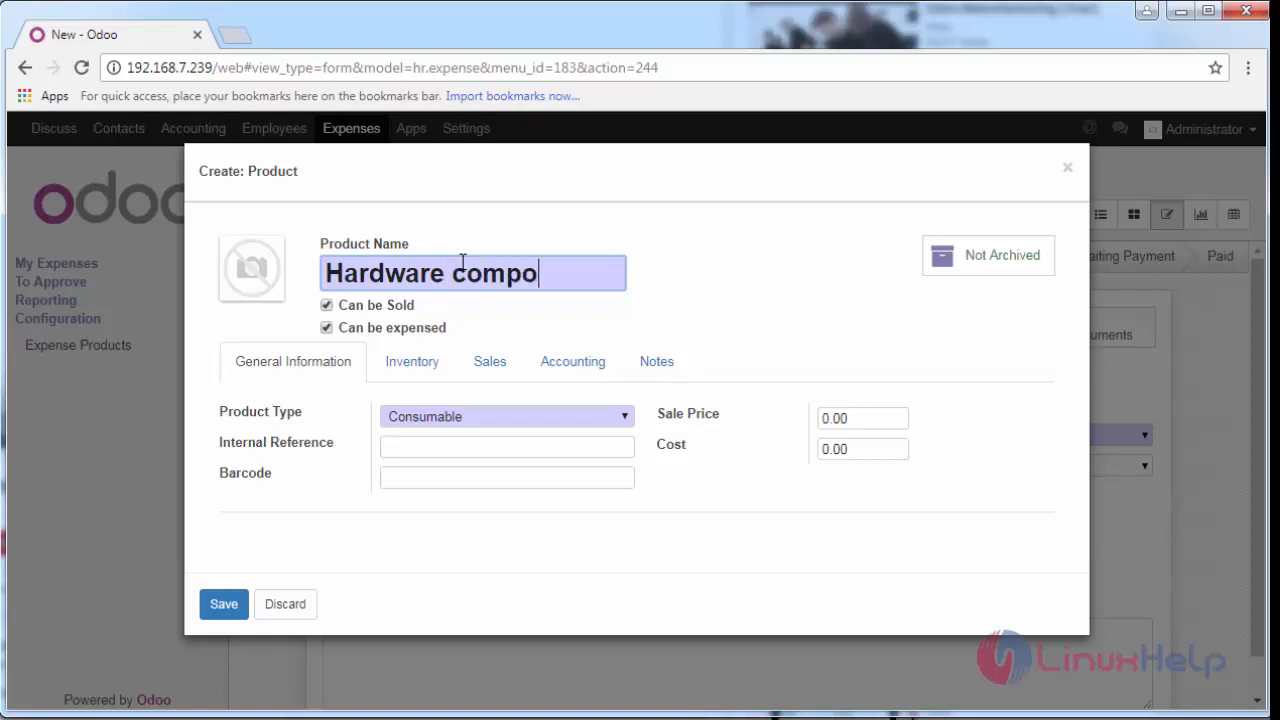
pyautogui.write('nen')
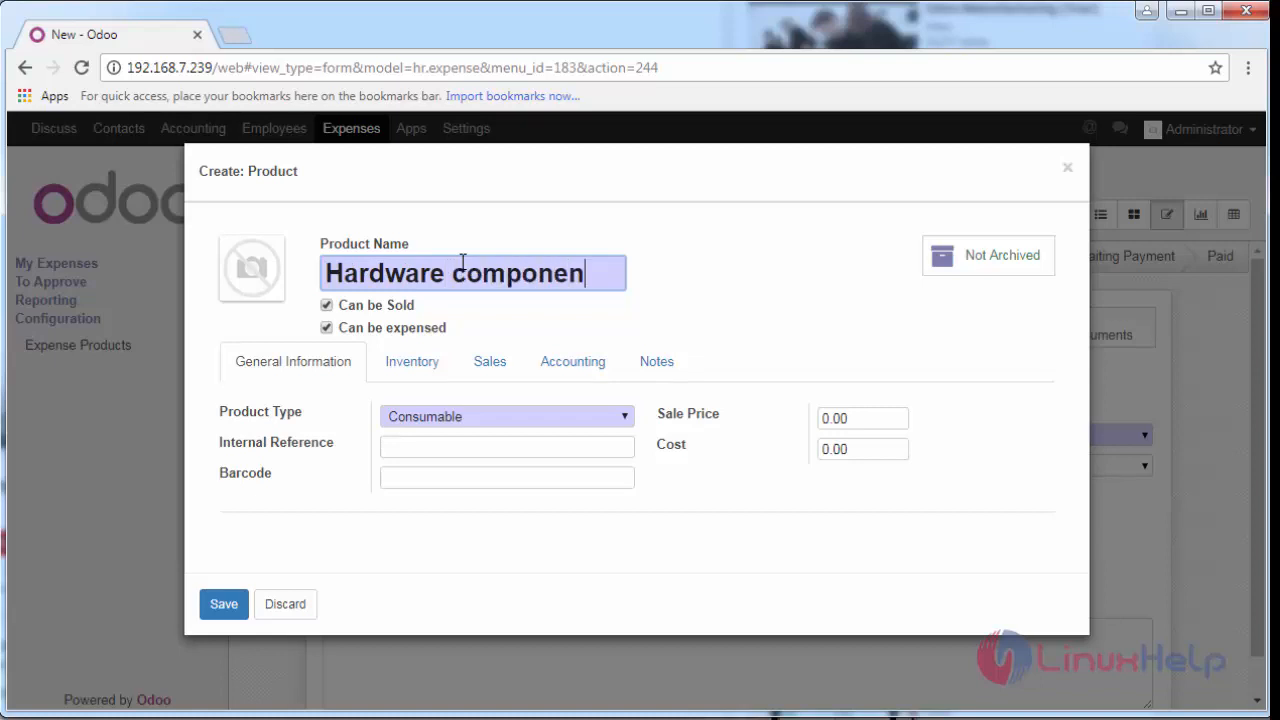
pyautogui.write('ts')
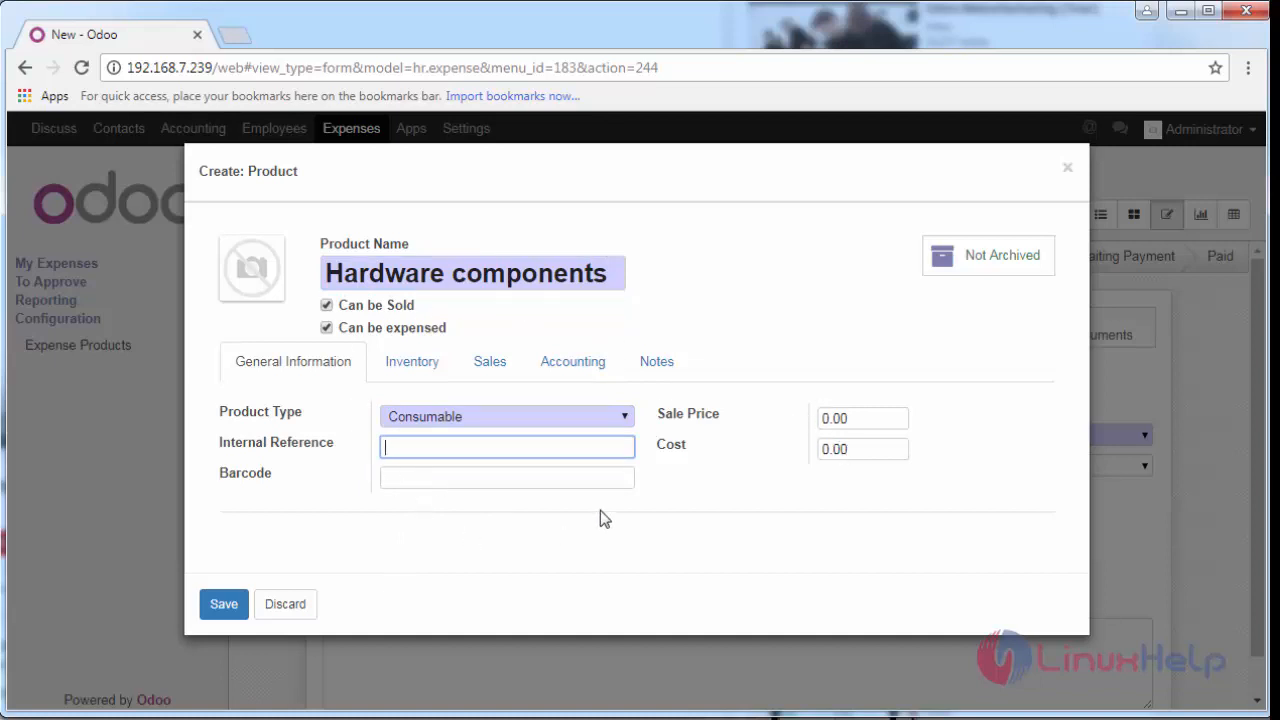
pyautogui.click(224, 604)
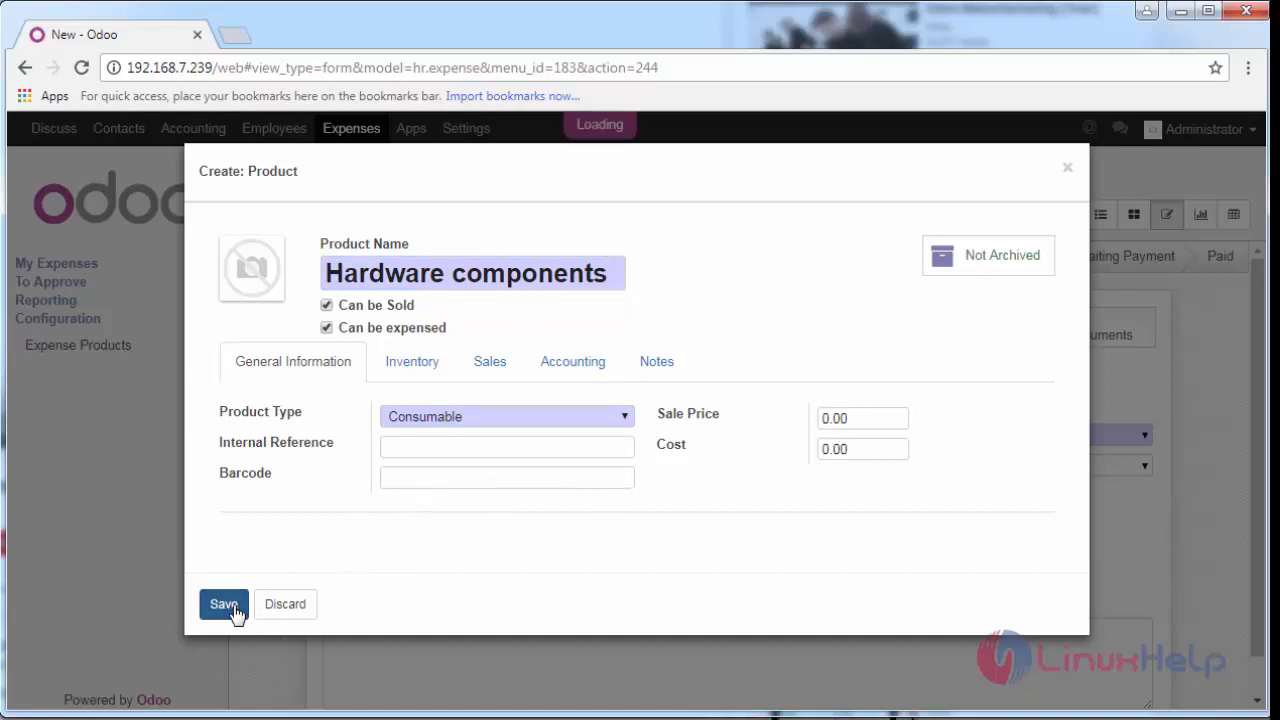
# Set the expense product to Hardware components and the employee to Mrs.Syria.
pyautogui.click(224, 604)
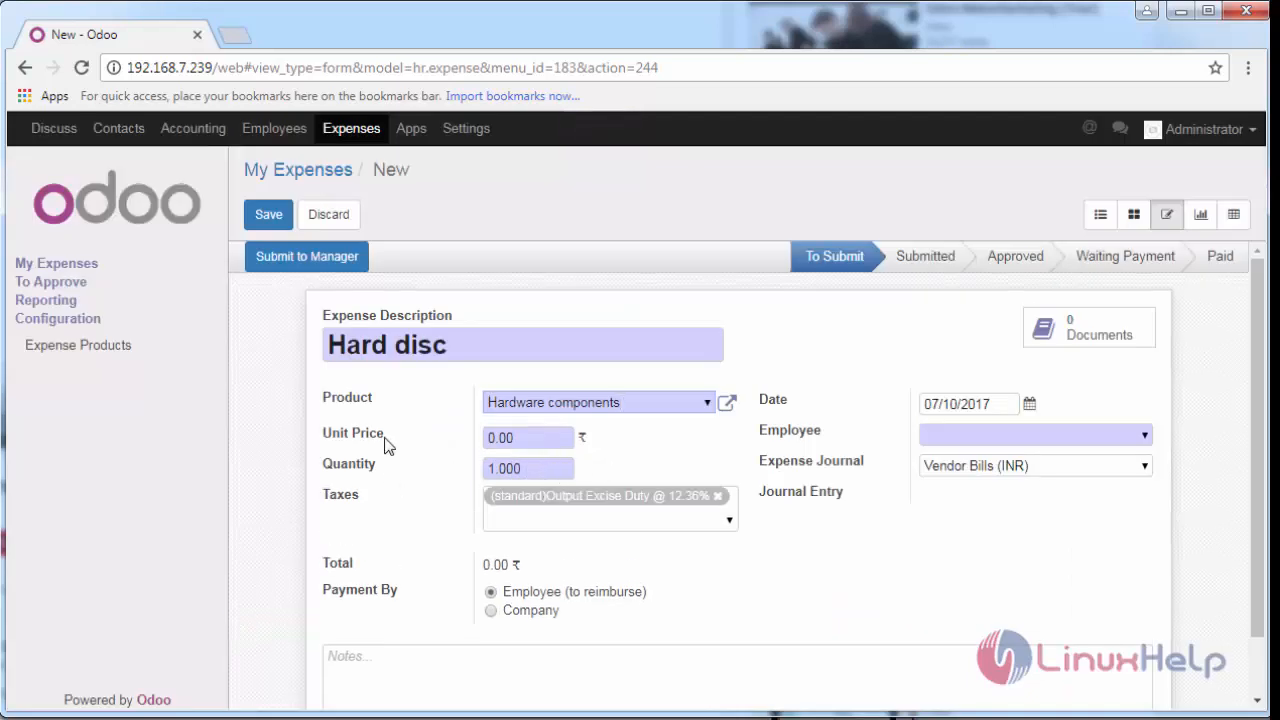
pyautogui.moveTo(584, 436)
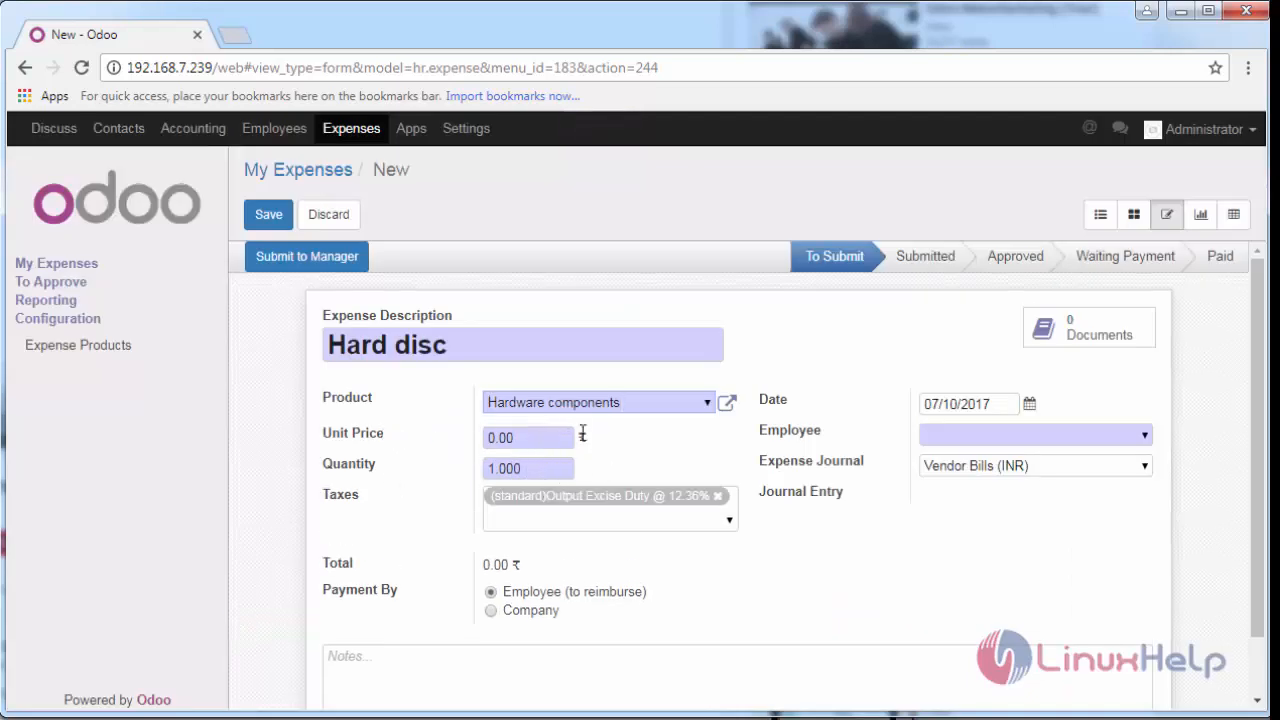
pyautogui.click(528, 468)
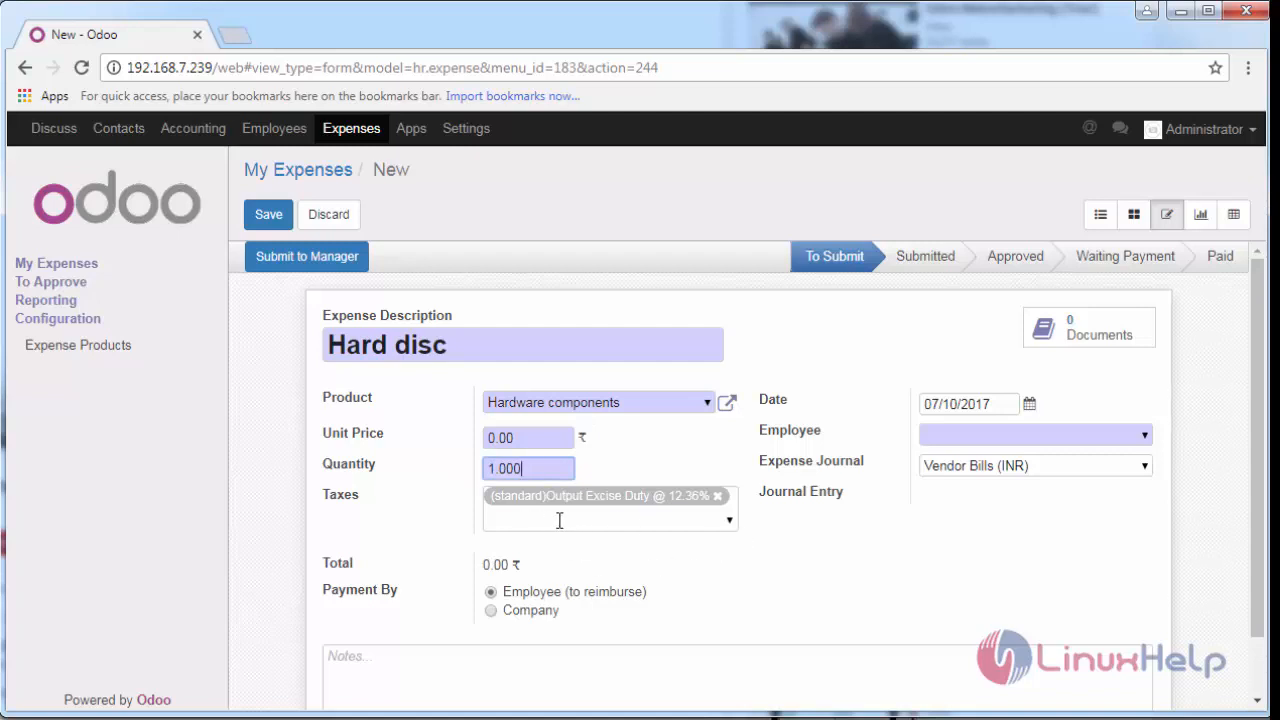
pyautogui.moveTo(756, 508)
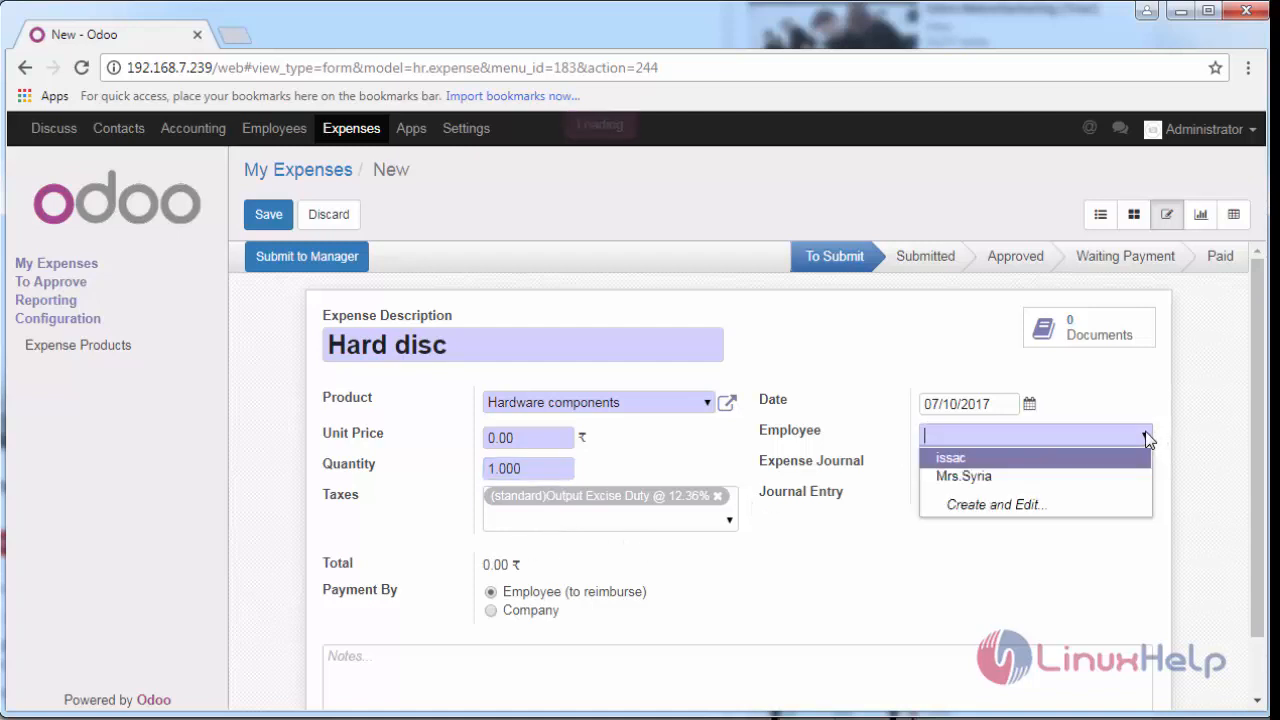
pyautogui.moveTo(1096, 476)
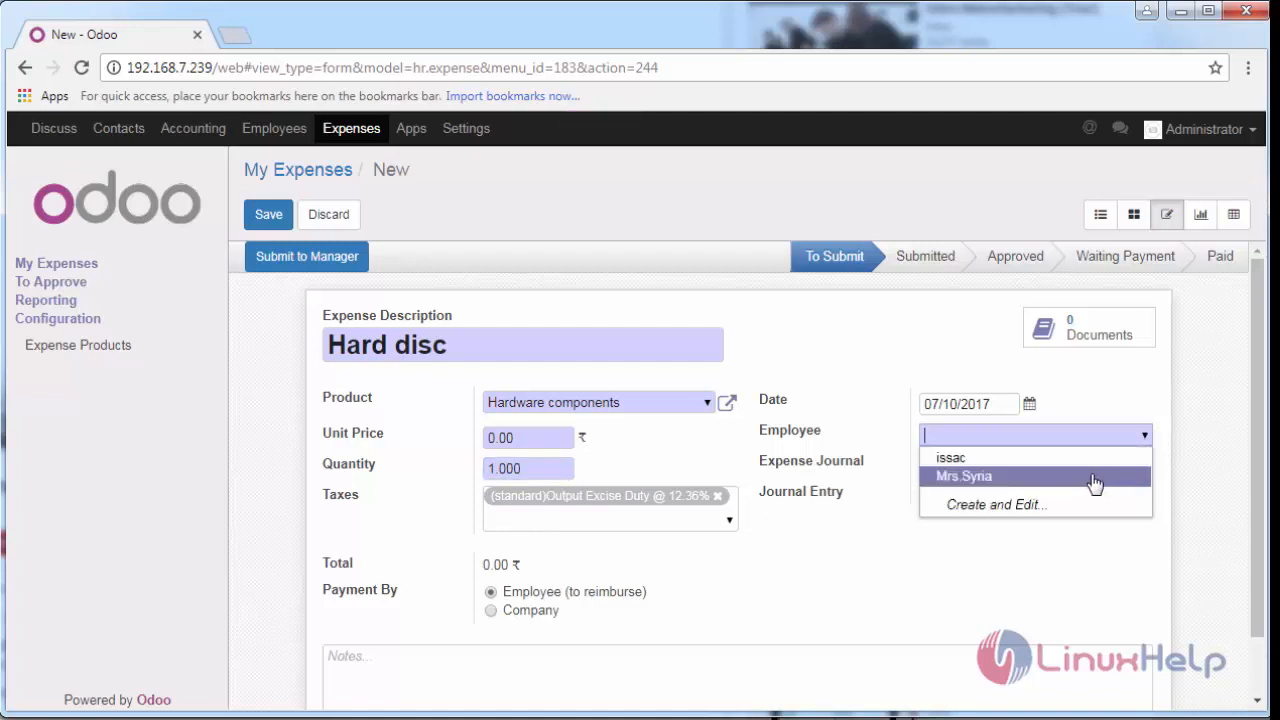
pyautogui.click(964, 476)
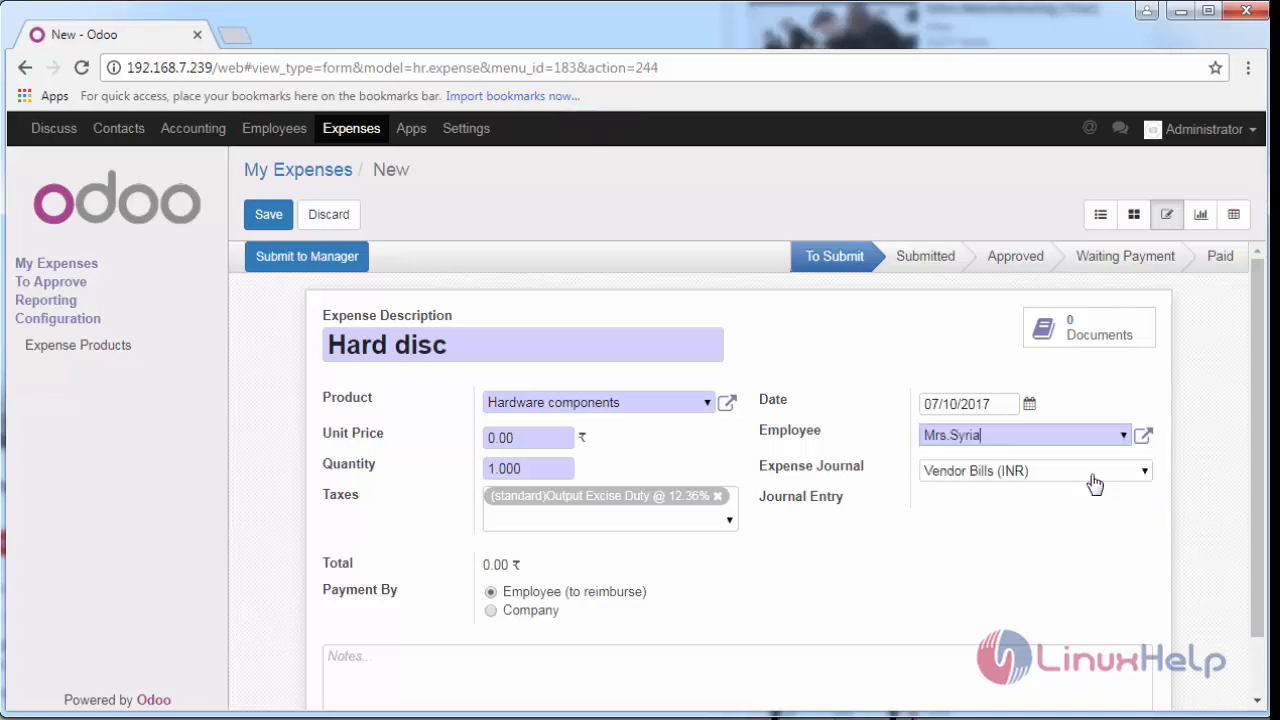
pyautogui.moveTo(1016, 508)
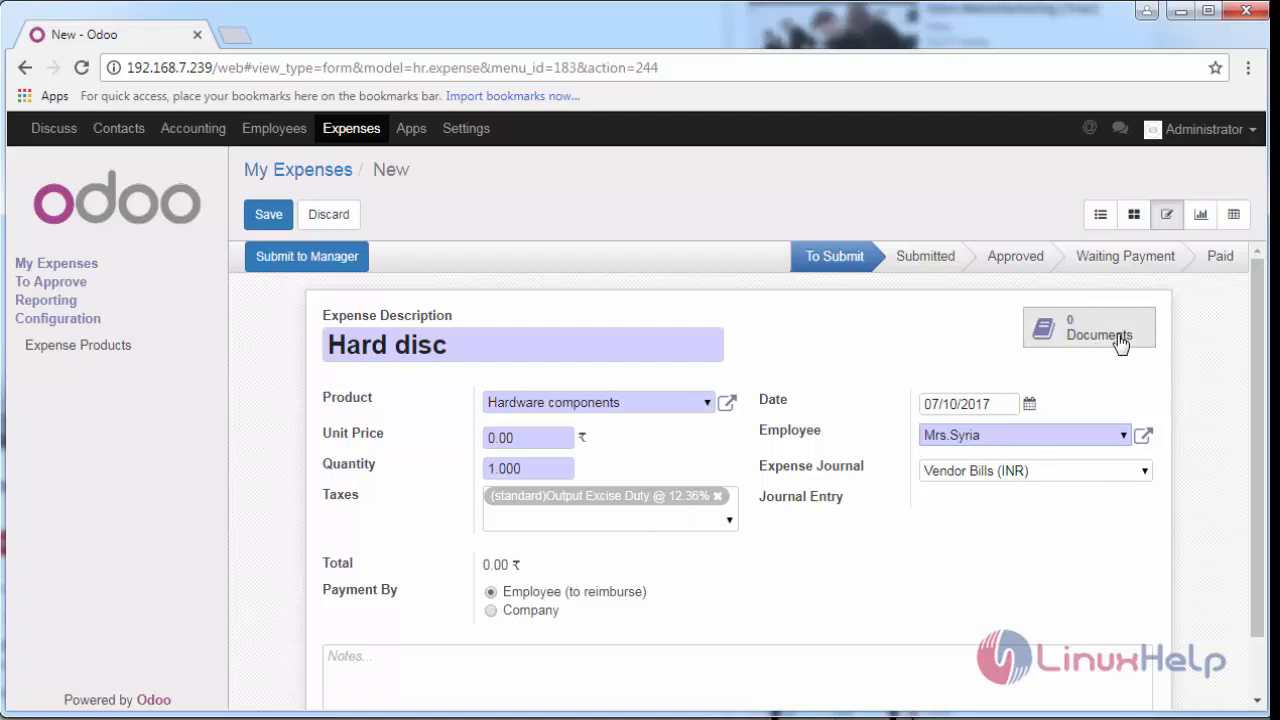
pyautogui.moveTo(838, 448)
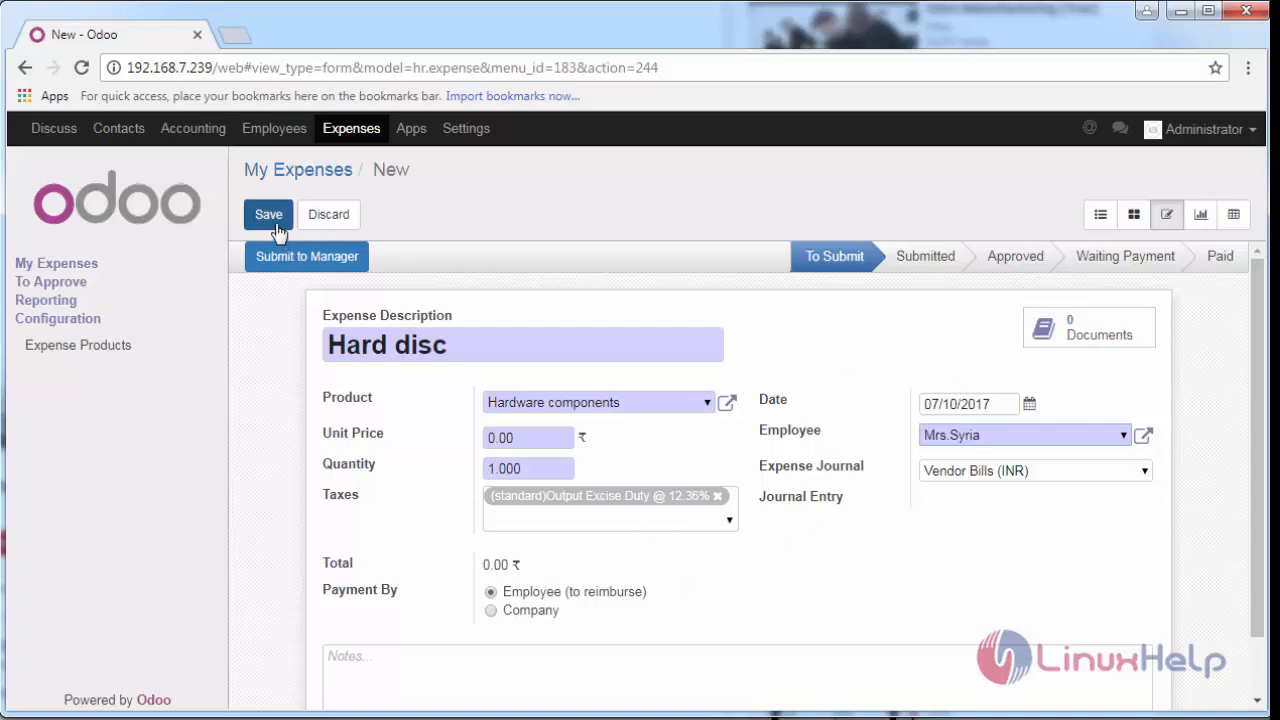
# Save the Hard disc expense as a record in To Submit status.
pyautogui.click(268, 214)
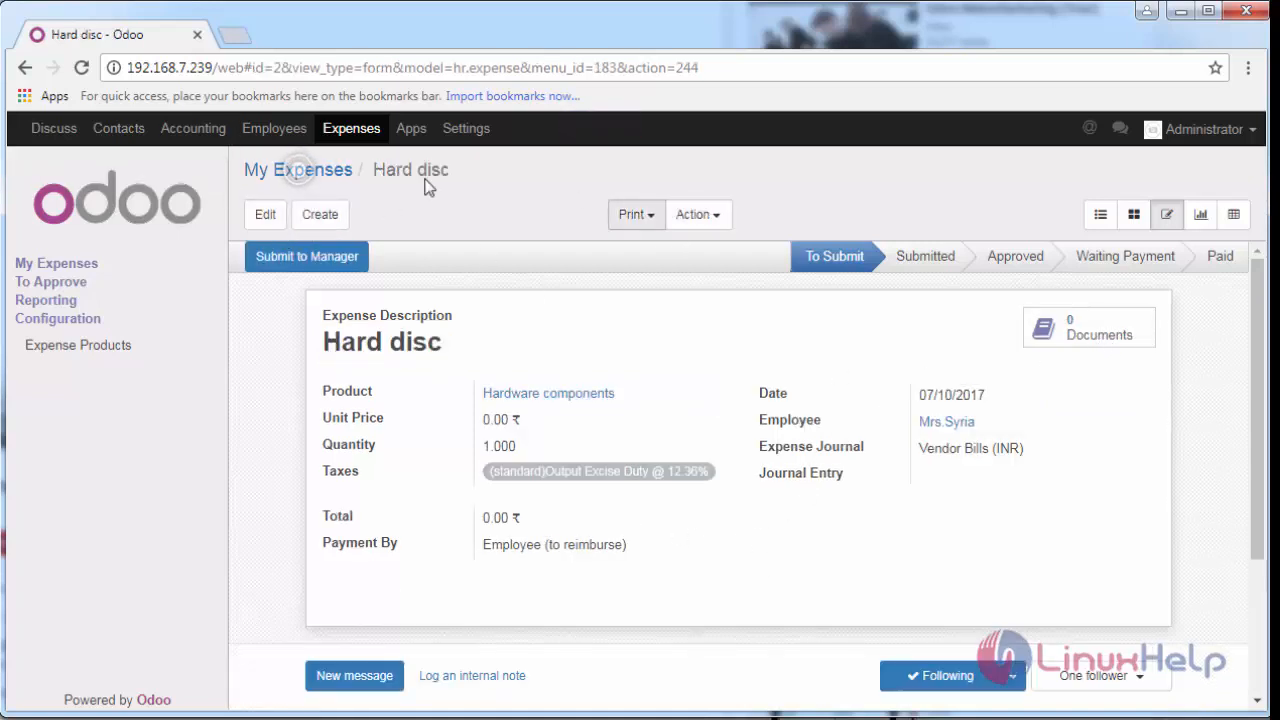
pyautogui.moveTo(306, 256)
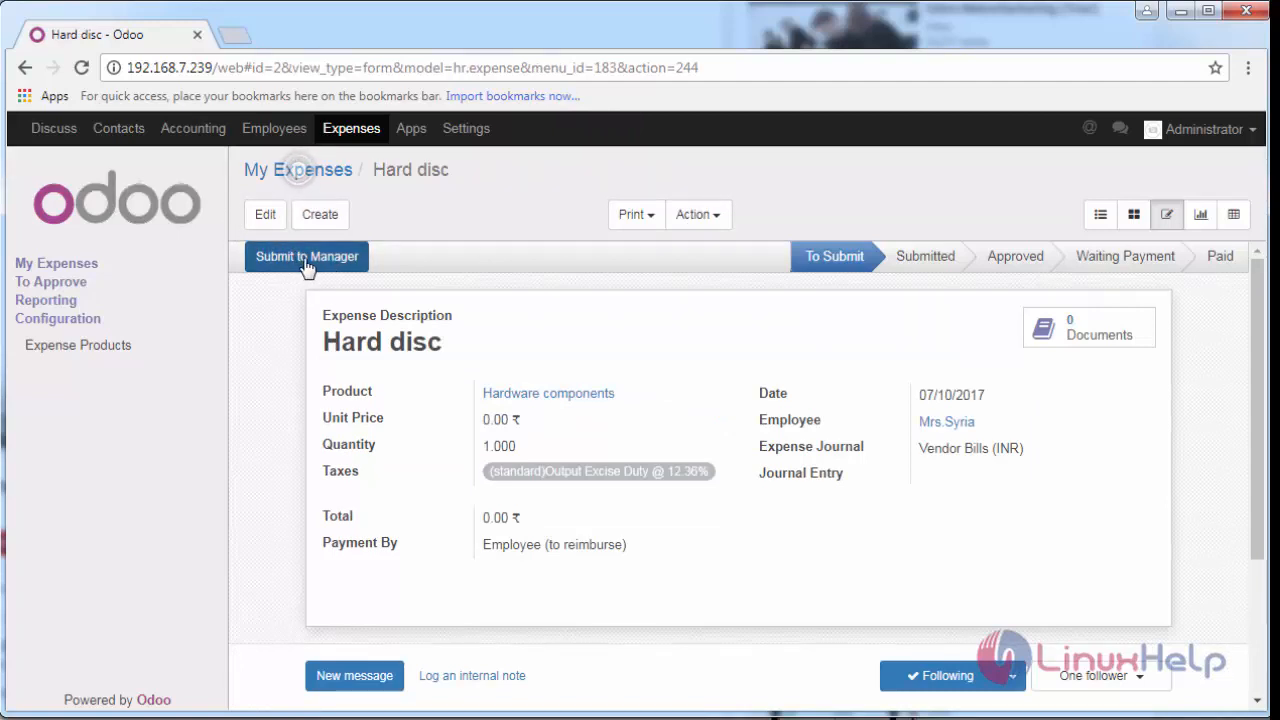
pyautogui.moveTo(310, 268)
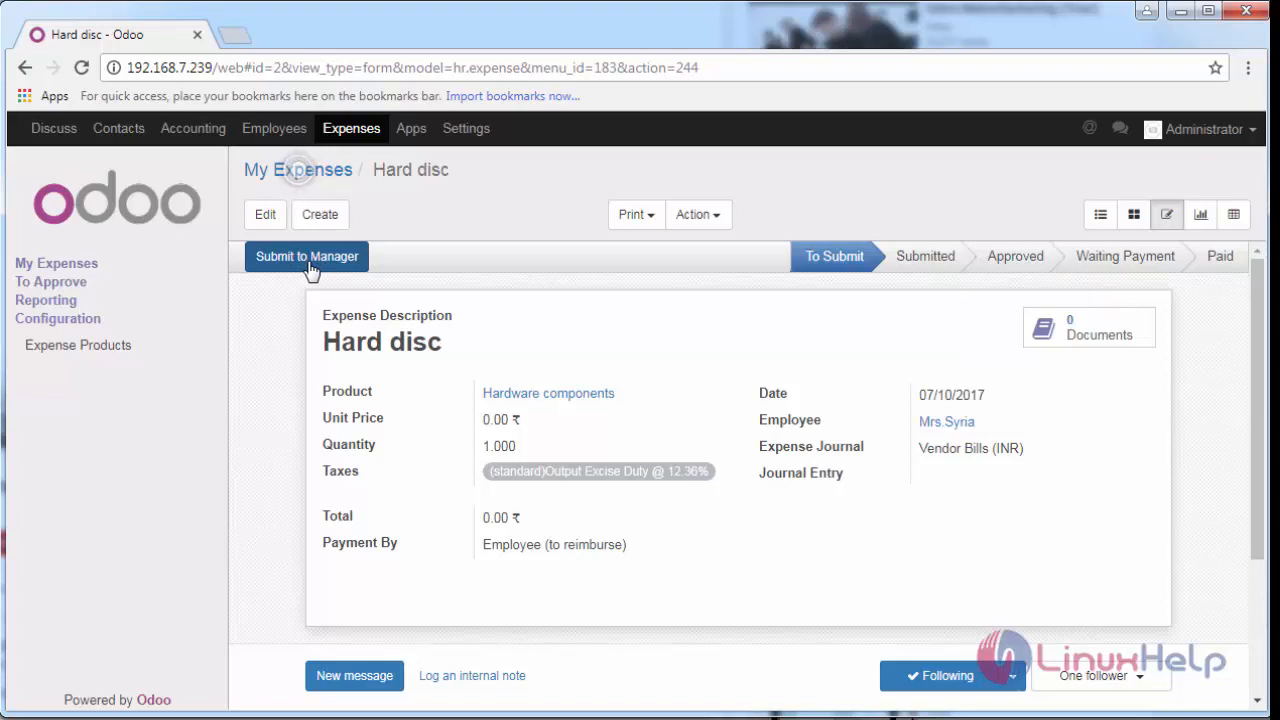
pyautogui.moveTo(838, 280)
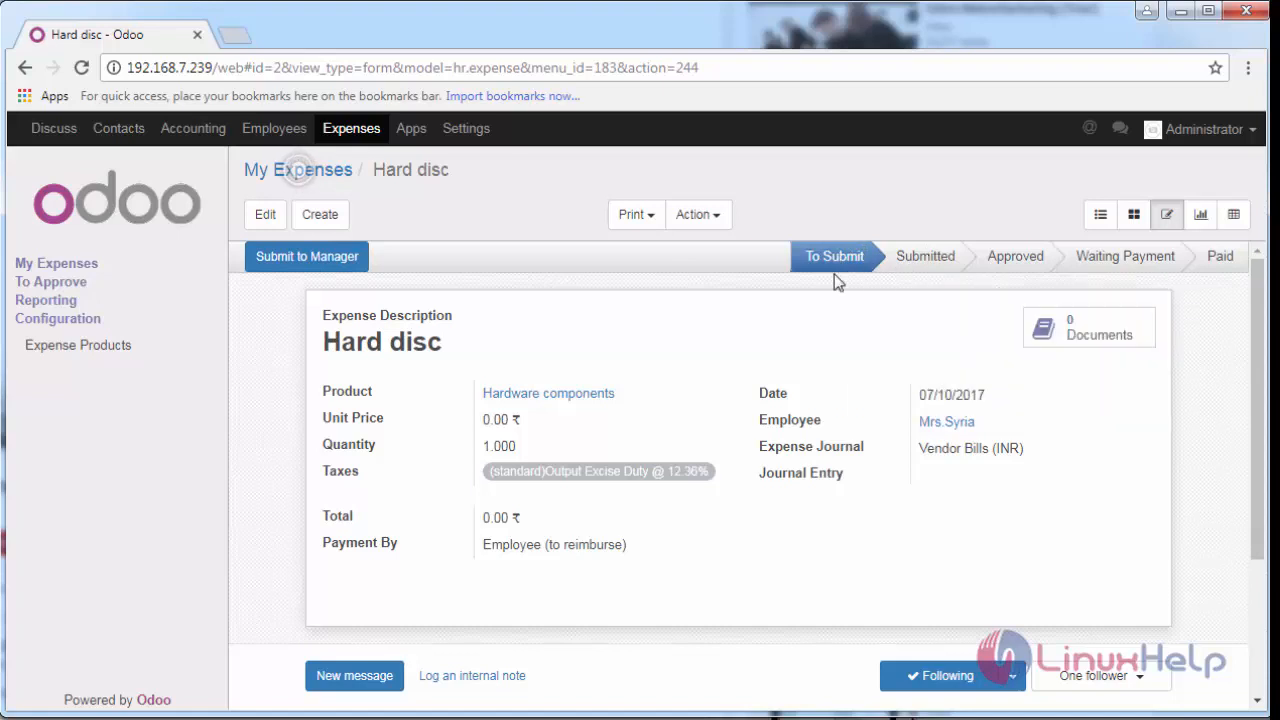
pyautogui.moveTo(938, 264)
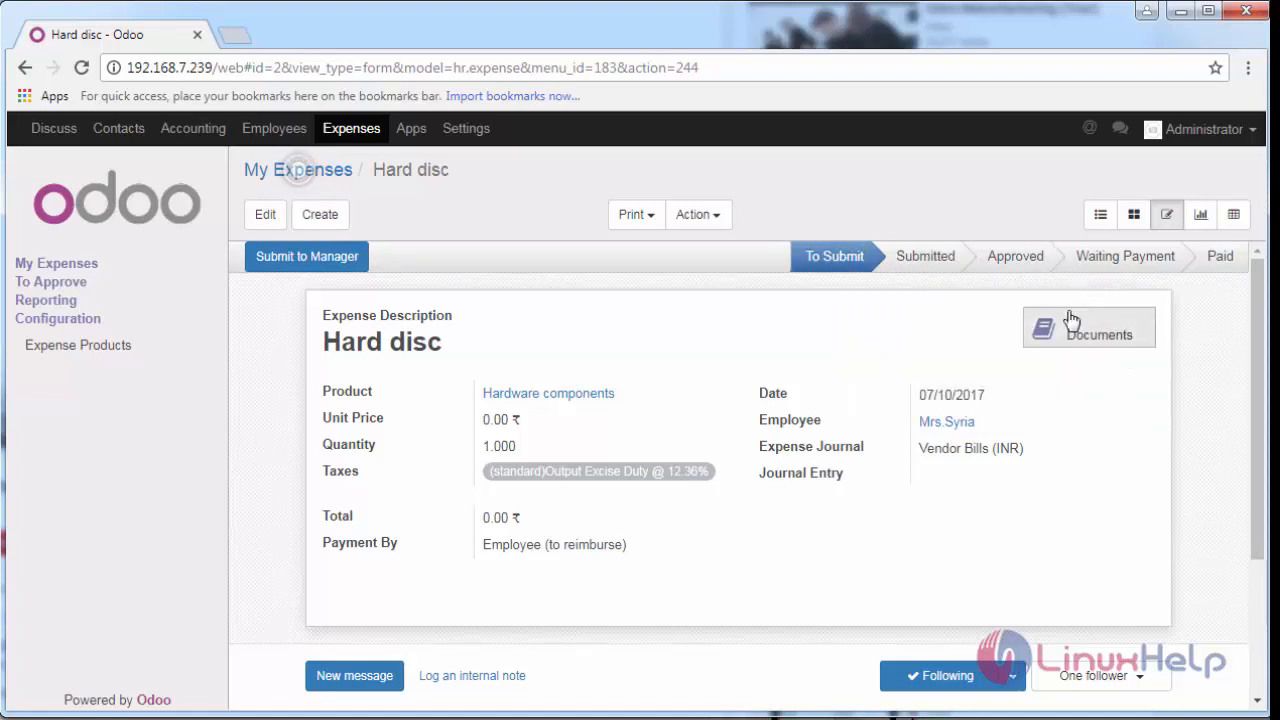
pyautogui.moveTo(1110, 284)
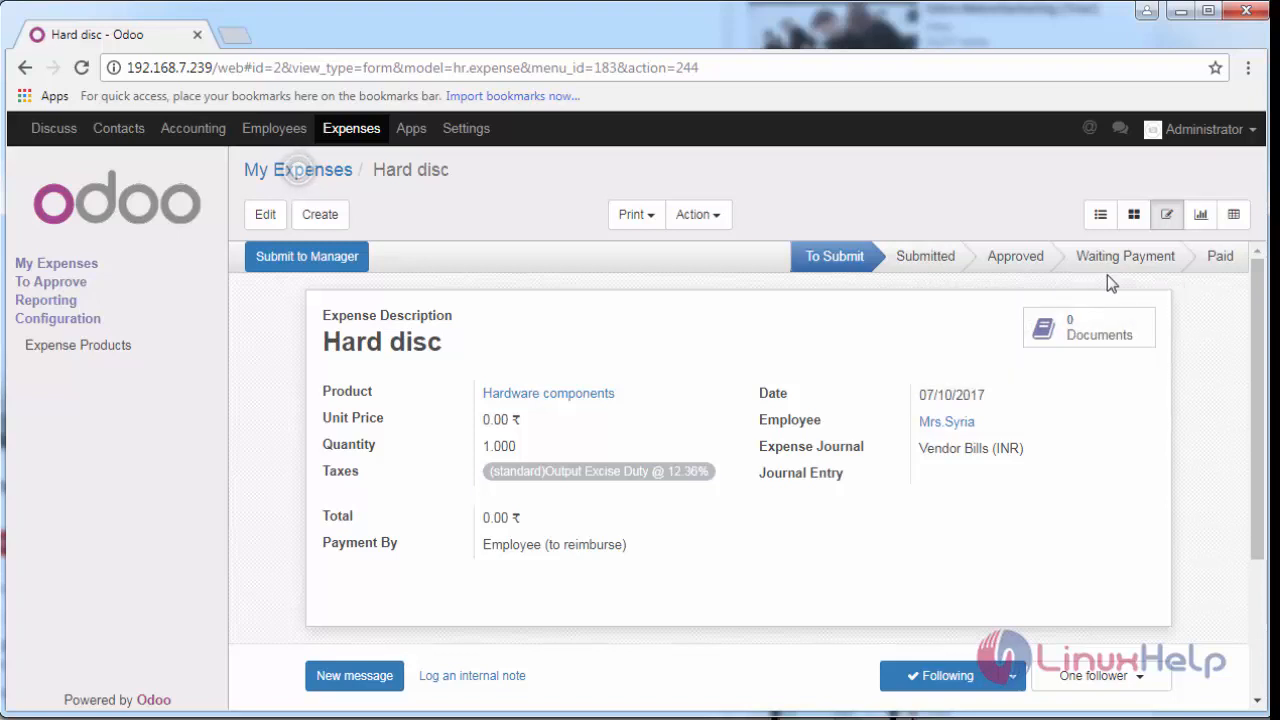
pyautogui.moveTo(1100, 276)
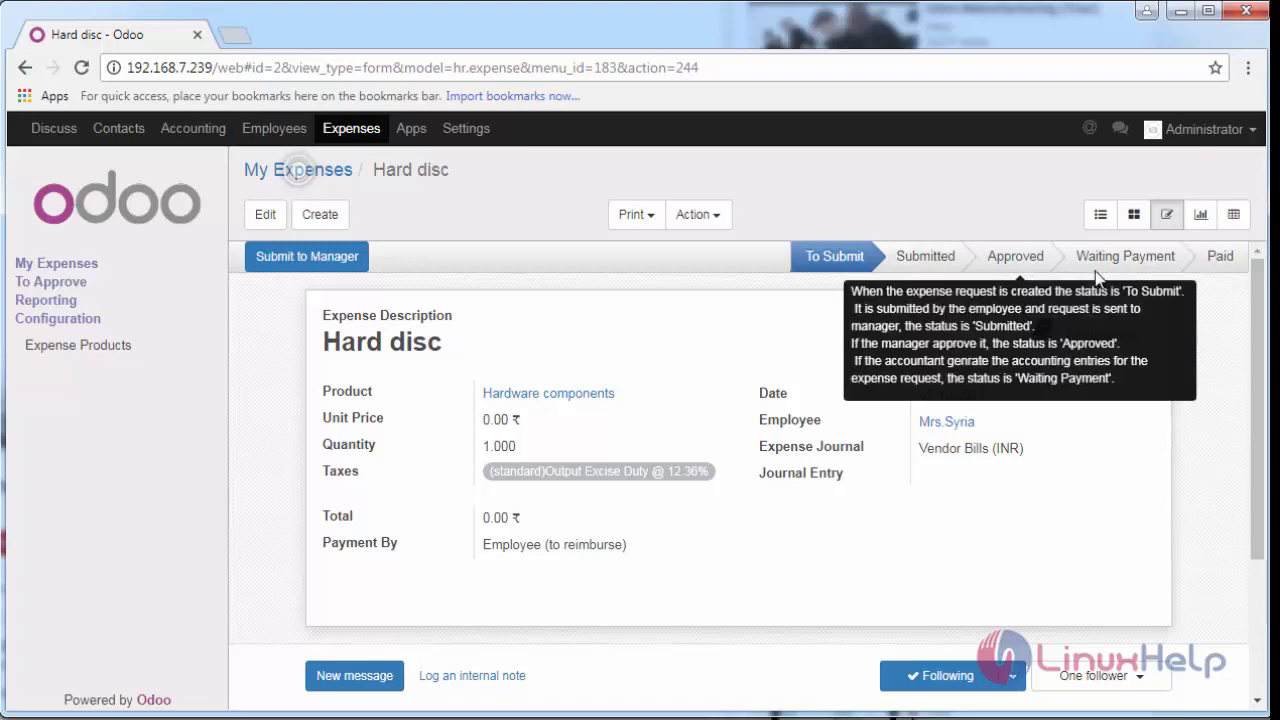
pyautogui.moveTo(1228, 278)
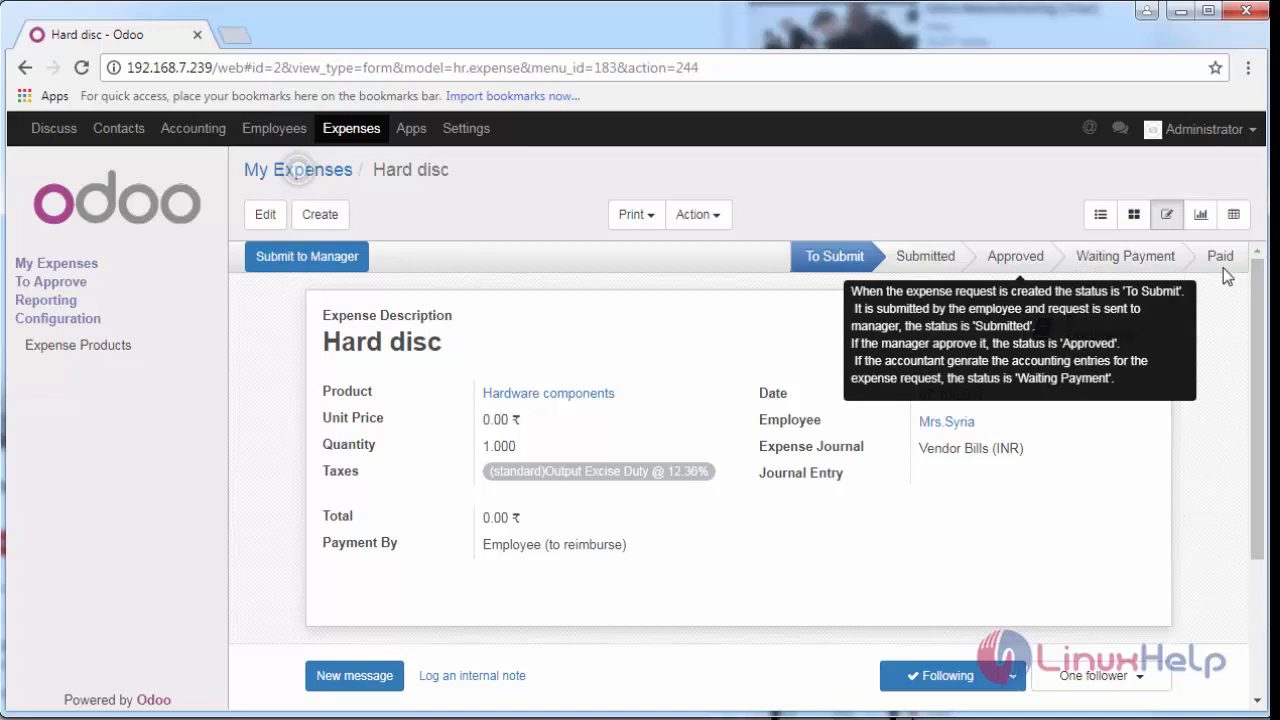
pyautogui.moveTo(1240, 290)
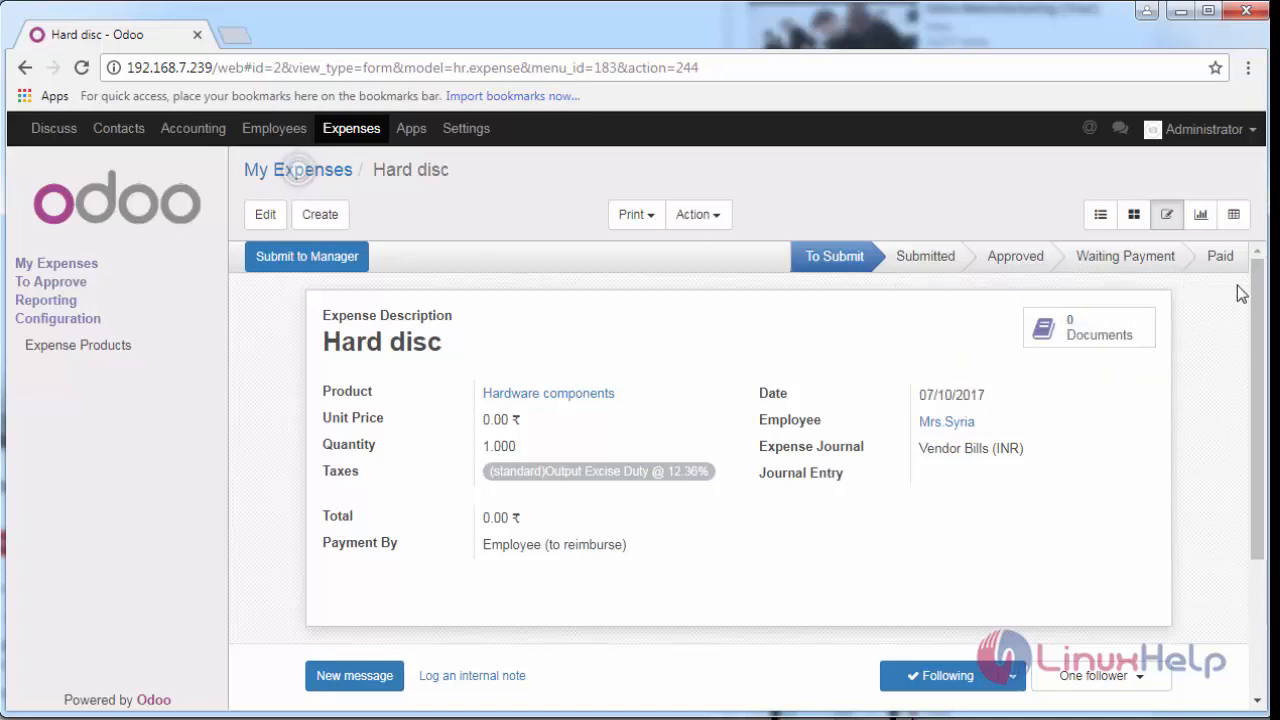
# Review the Hardware components product's Inventory, Sales, Accounting, Notes and General Information details.
pyautogui.click(548, 392)
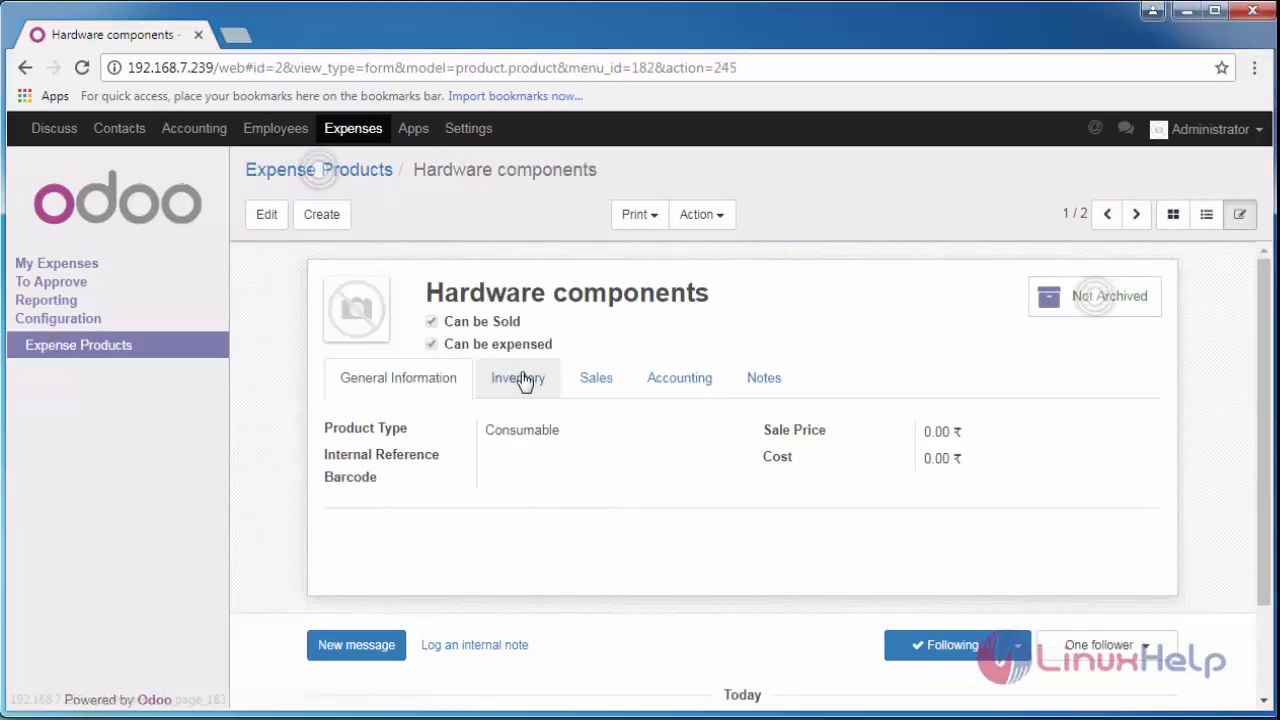
pyautogui.click(518, 378)
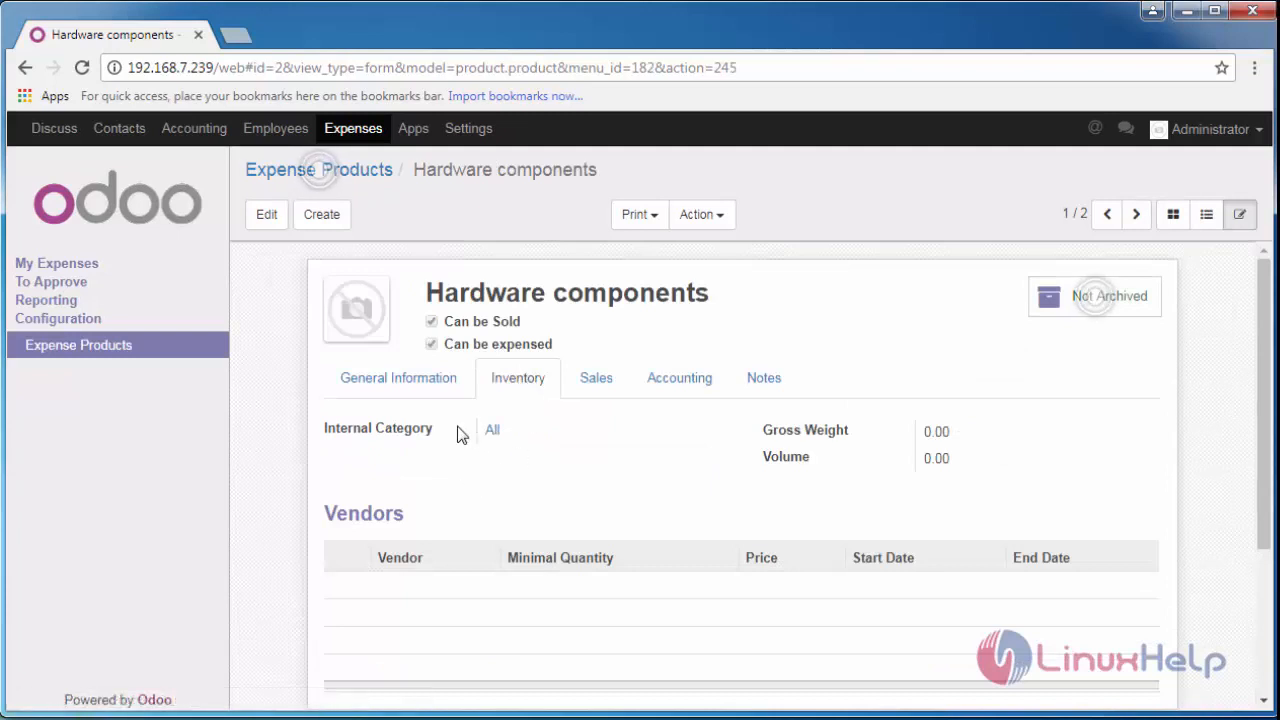
pyautogui.moveTo(668, 598)
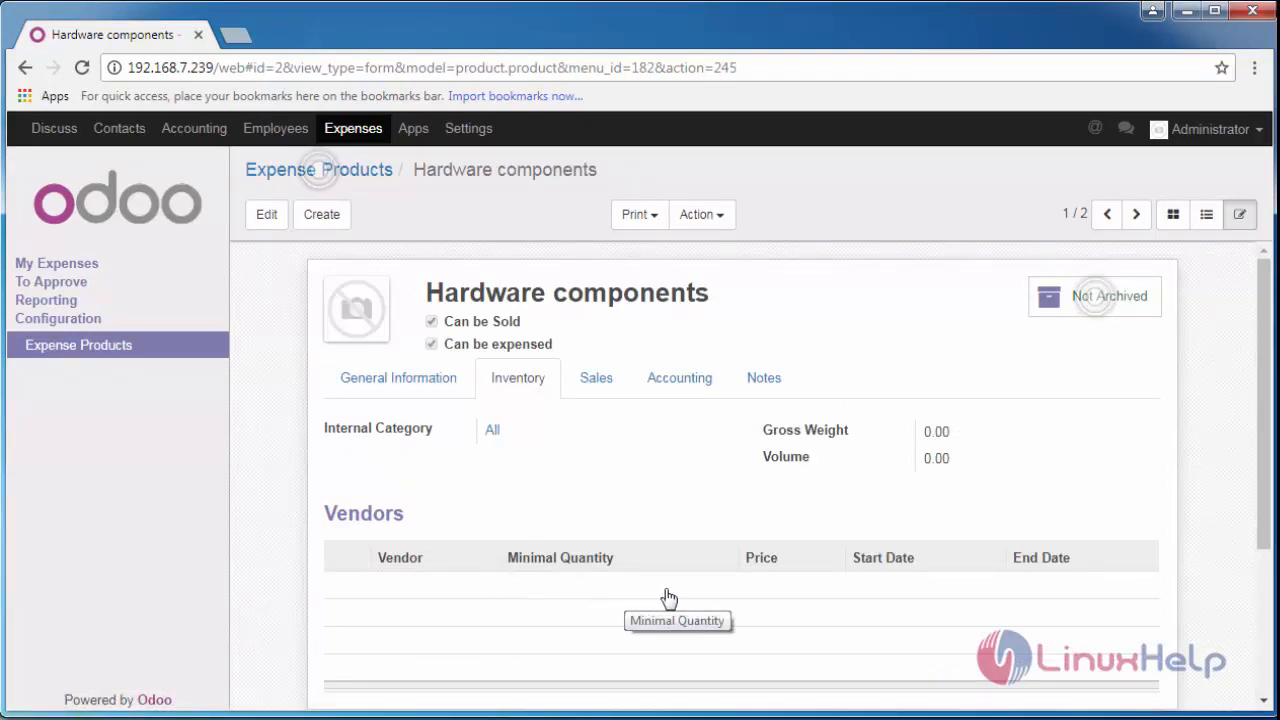
pyautogui.moveTo(548, 588)
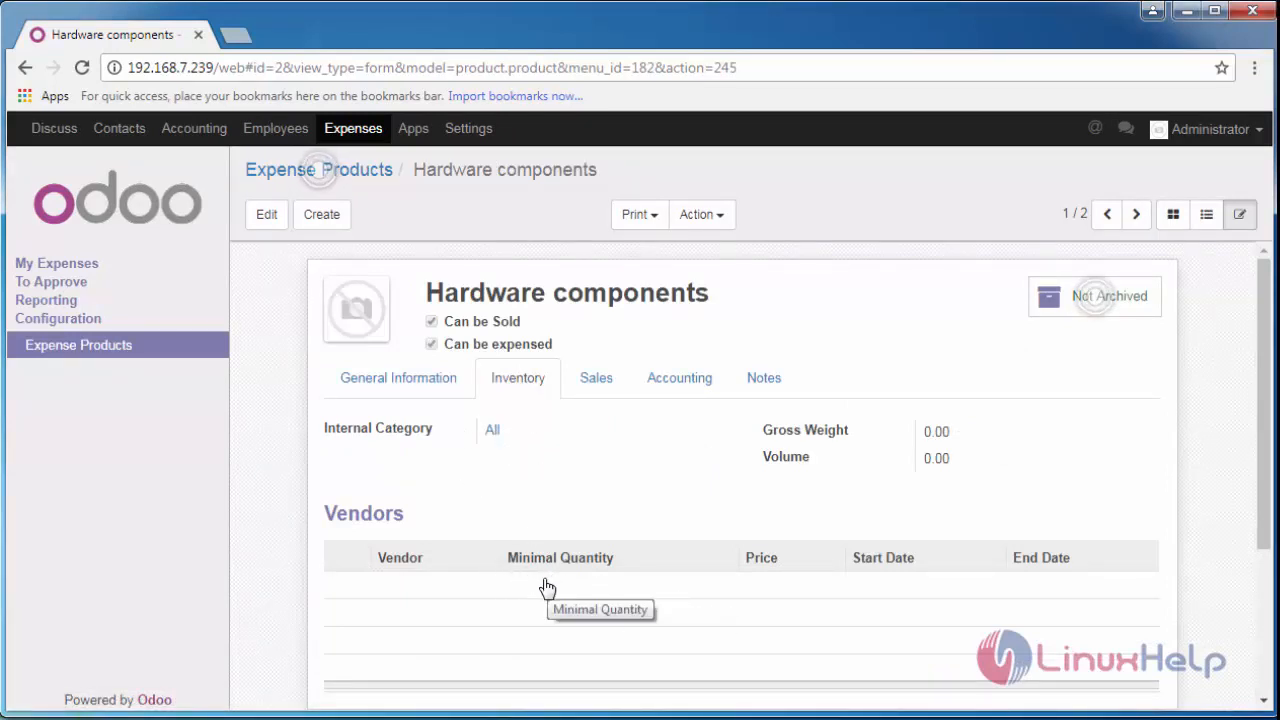
pyautogui.moveTo(676, 410)
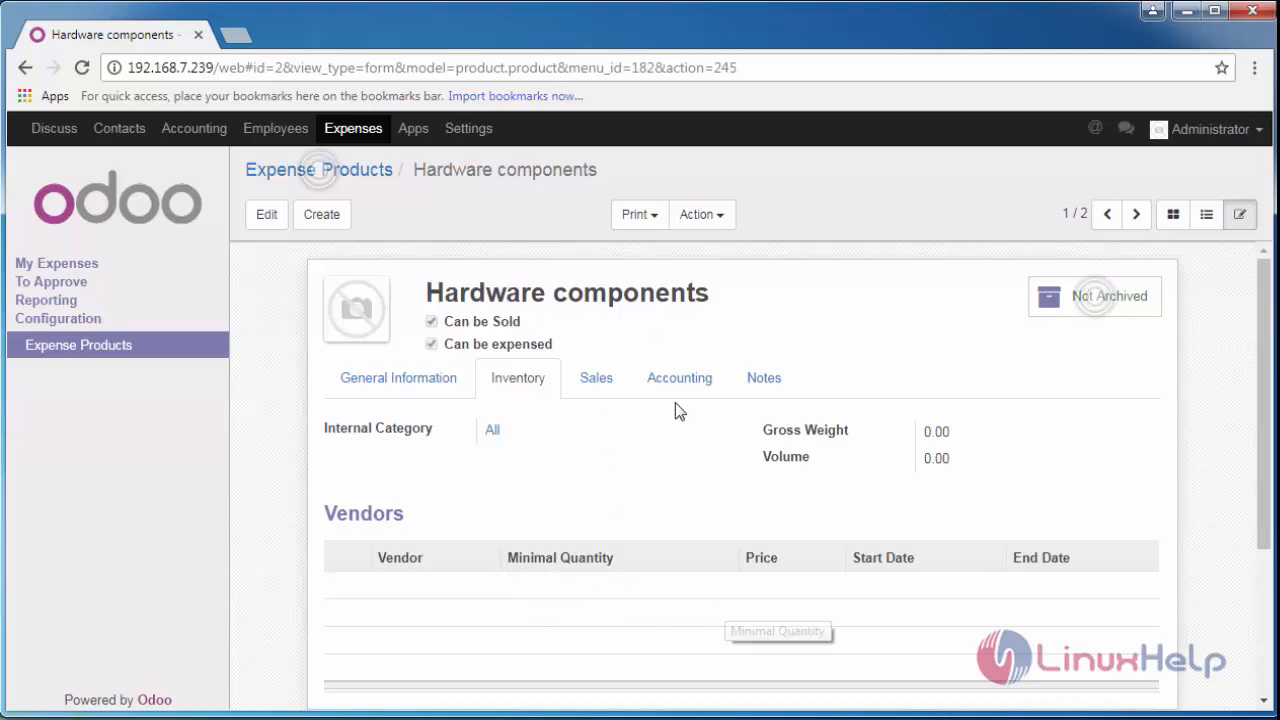
pyautogui.click(596, 376)
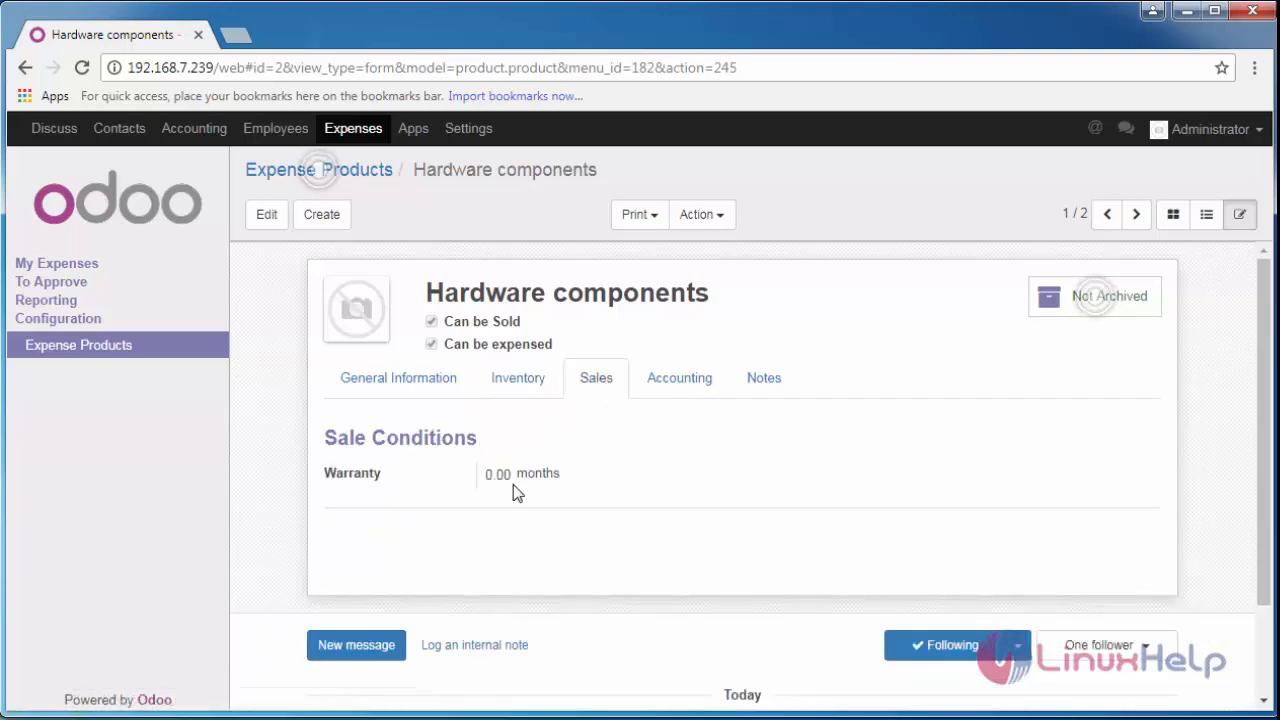
pyautogui.moveTo(528, 492)
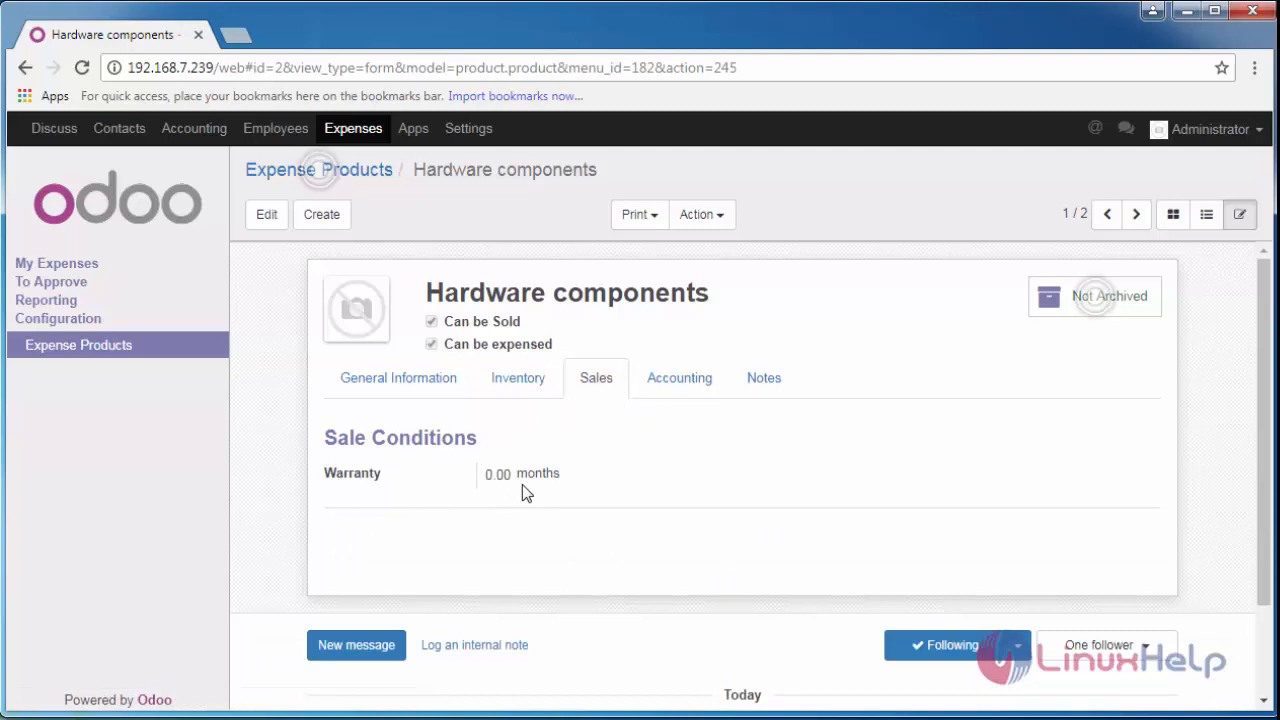
pyautogui.moveTo(532, 494)
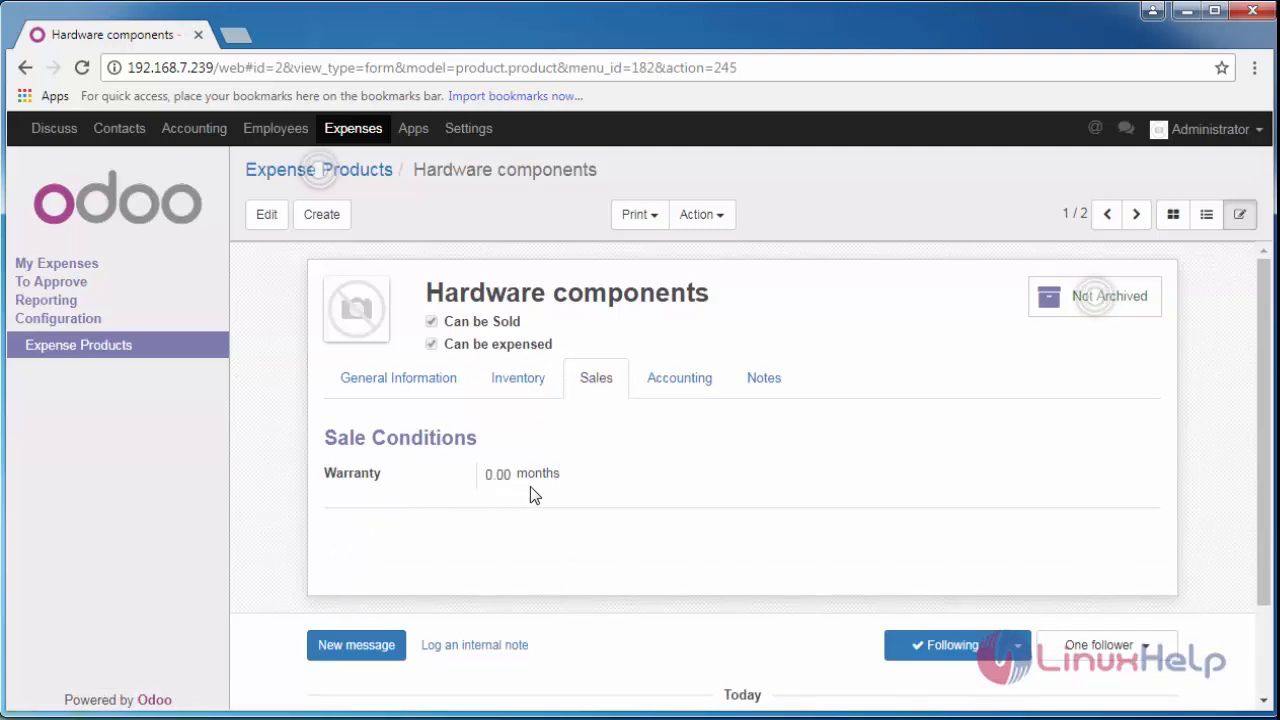
pyautogui.click(680, 376)
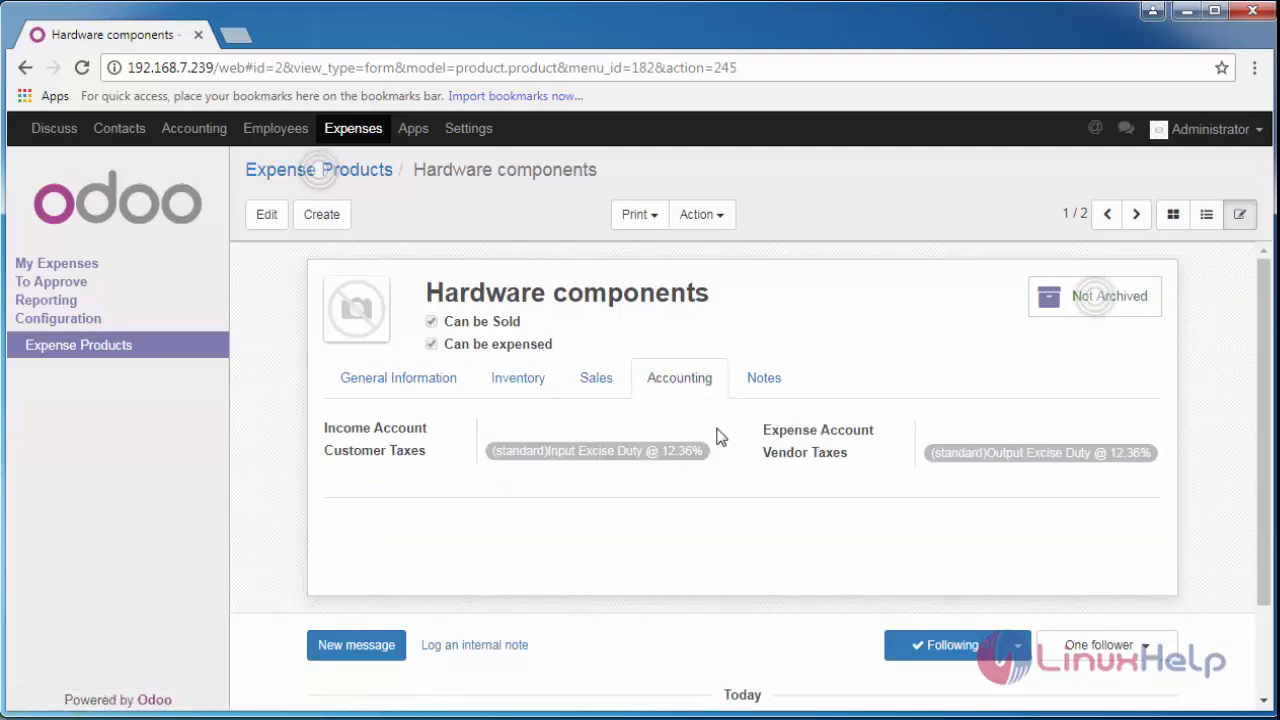
pyautogui.click(764, 378)
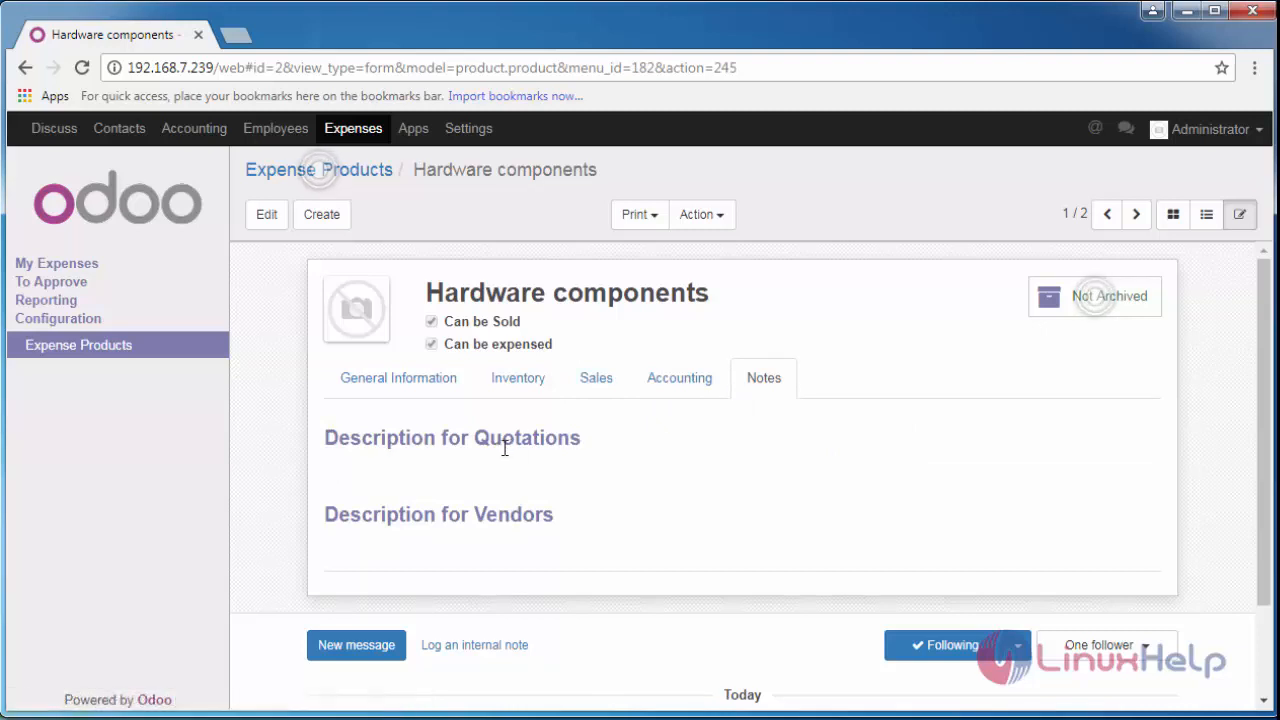
pyautogui.moveTo(444, 534)
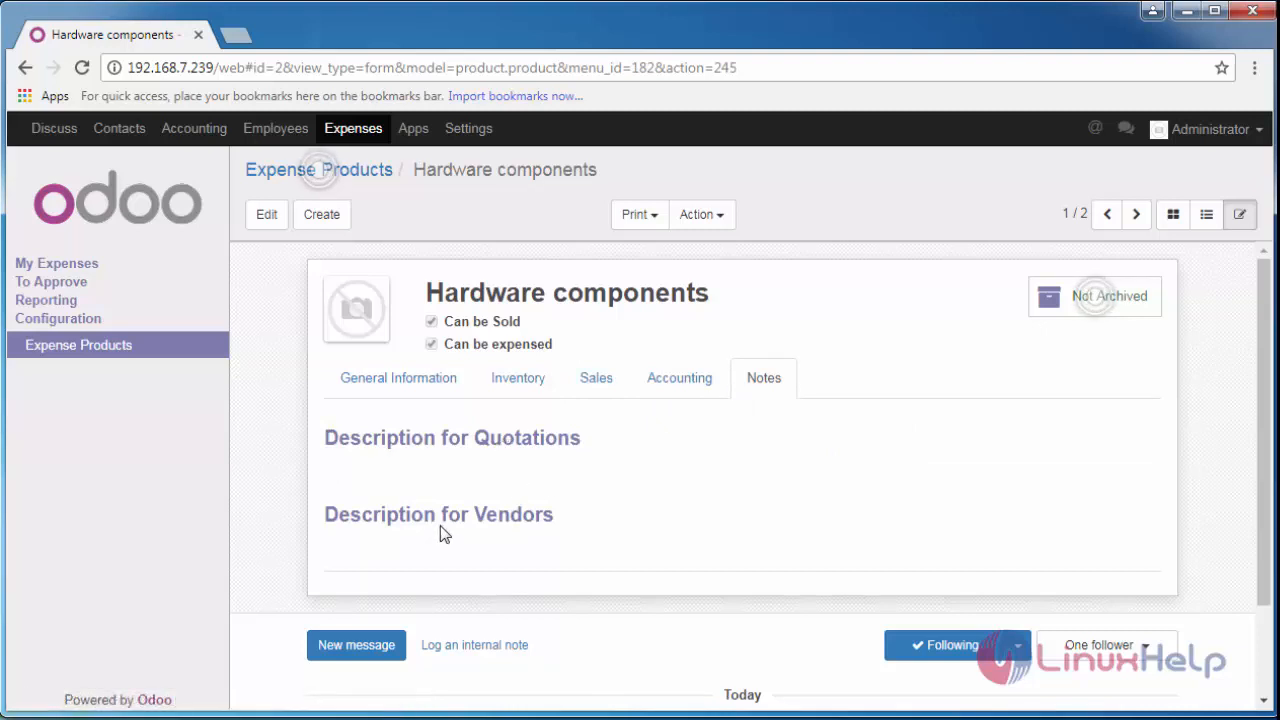
pyautogui.moveTo(490, 504)
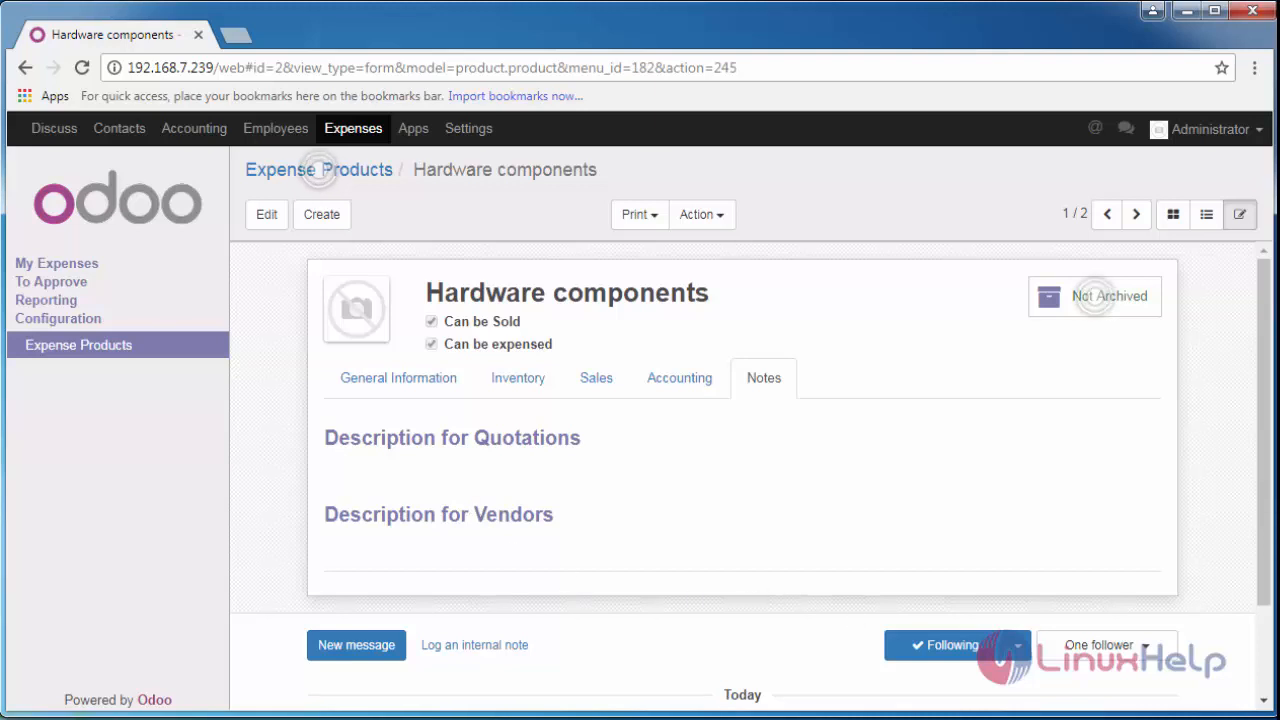
pyautogui.click(398, 376)
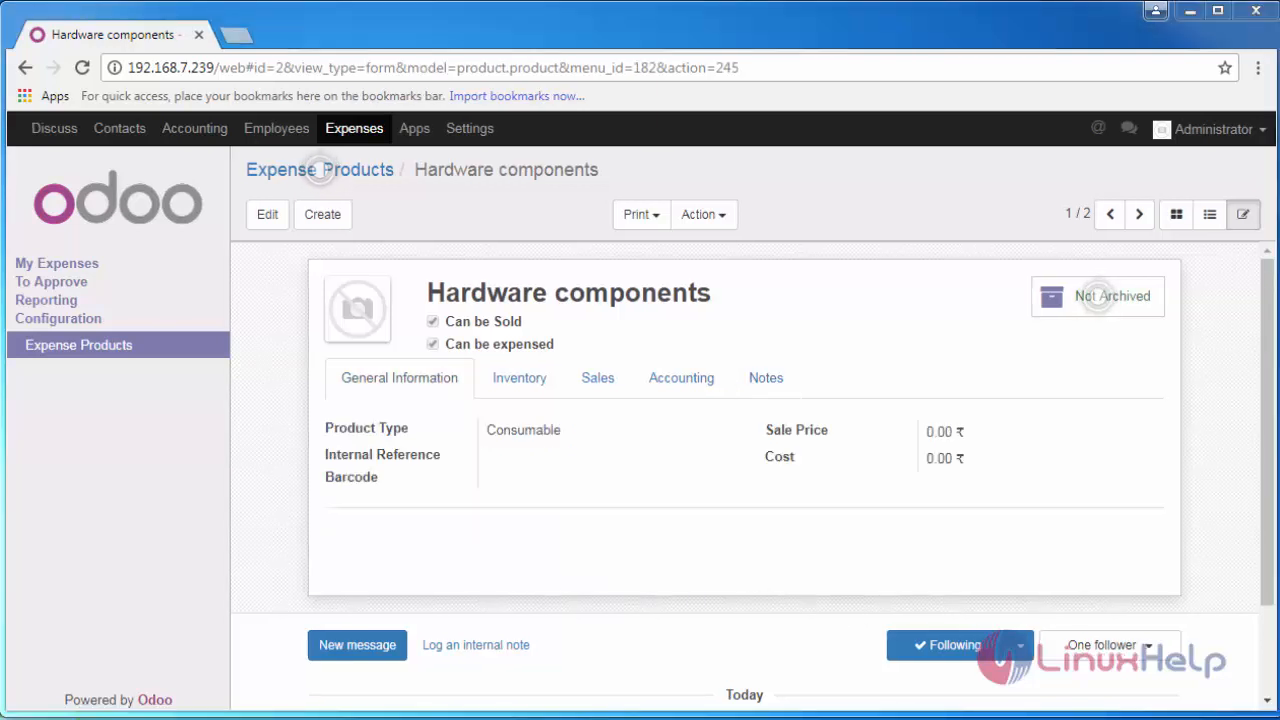